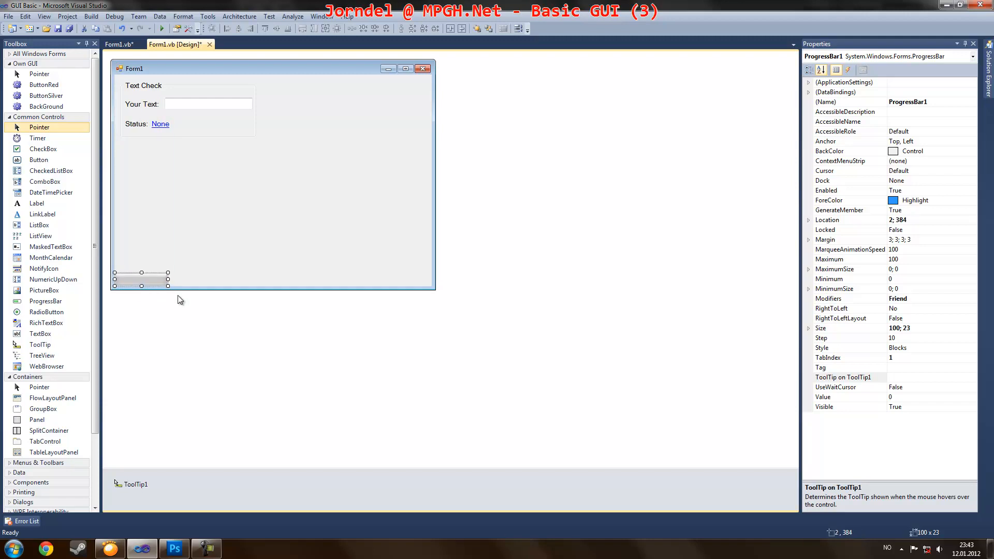
Step: Drag ProgressBar1's handles so it spans the form's bottom edge at size 416×23
click(285, 190)
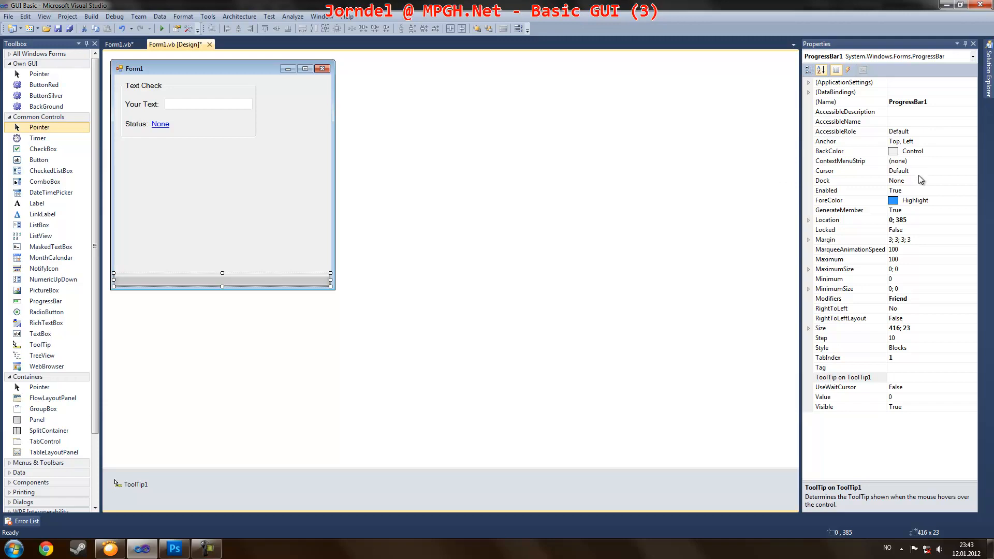
click(973, 181)
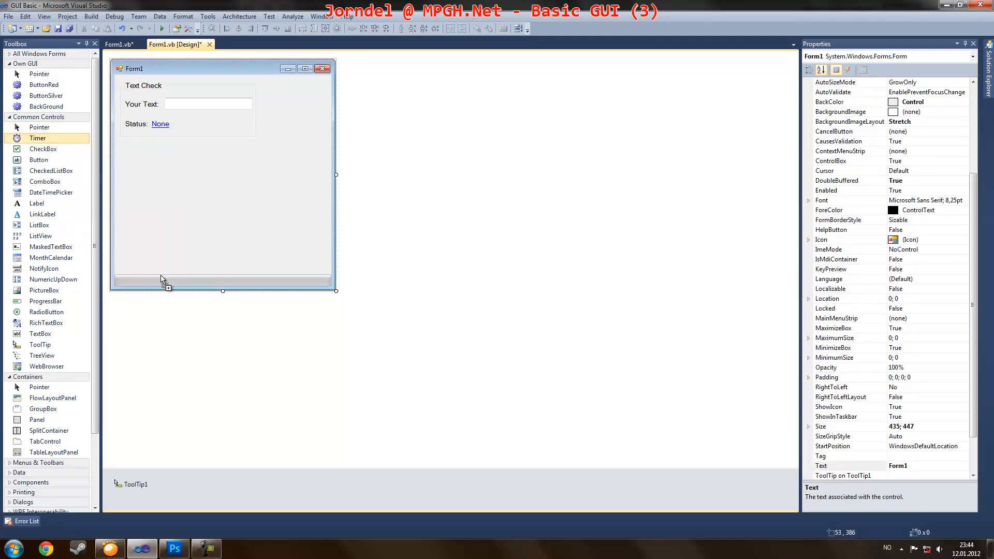
Step: Add Timer1 and a new label, and enlarge the form font to 10.25pt
double_click(37, 138)
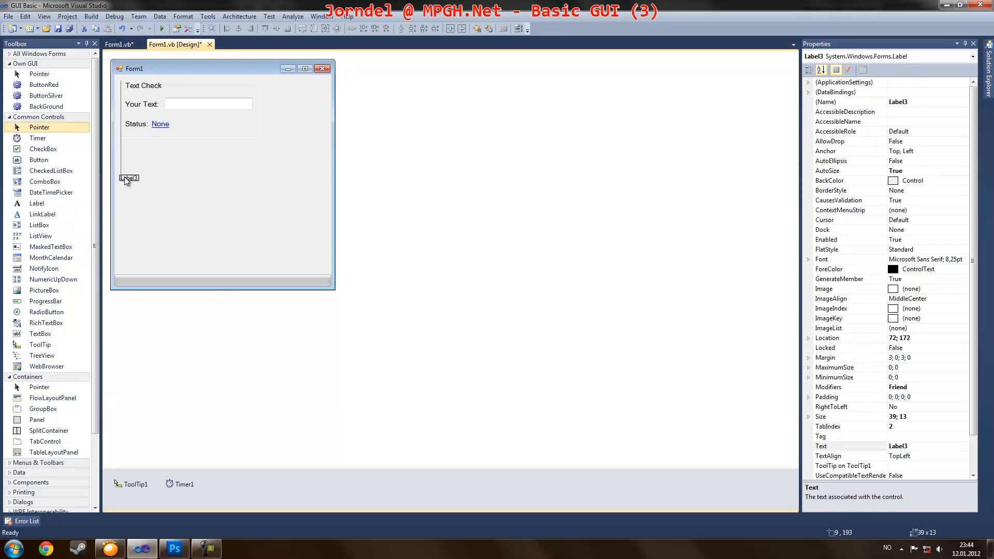
click(222, 241)
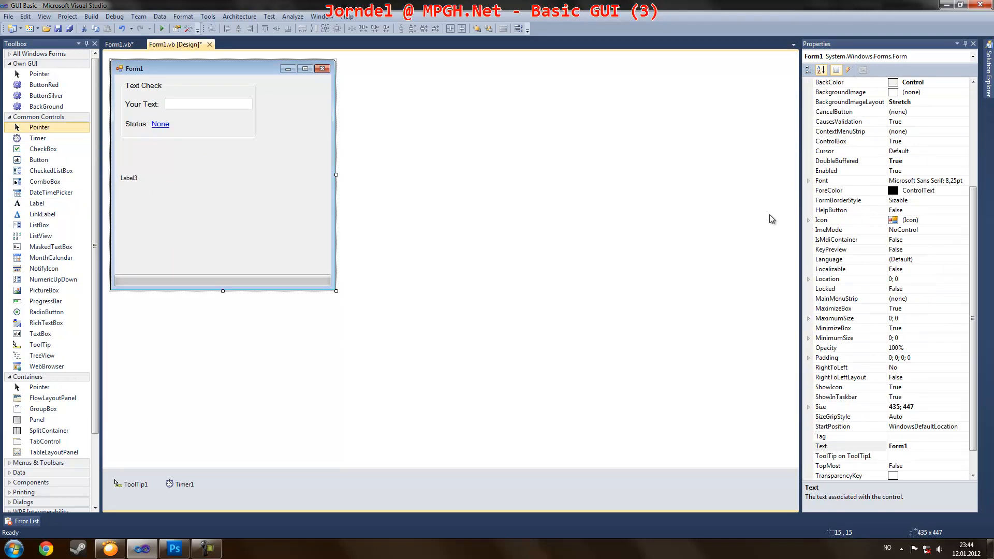
click(850, 181)
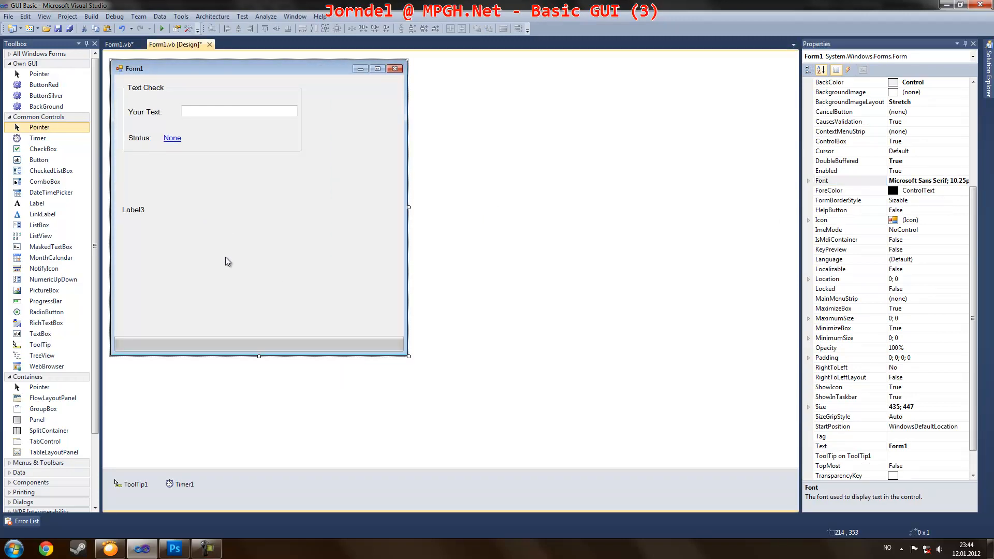
Step: Make the form taller and select Label3 to edit its Text property
click(133, 210)
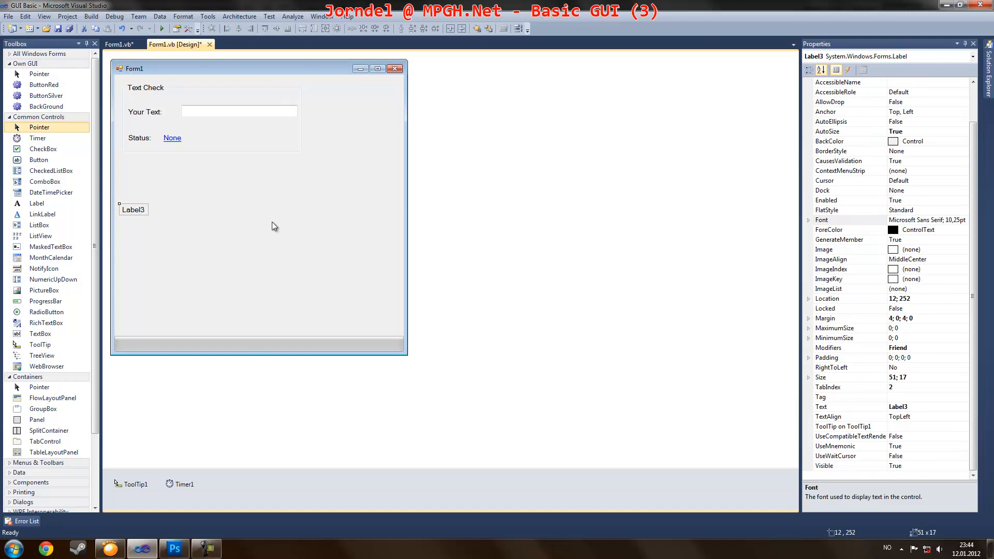
click(355, 201)
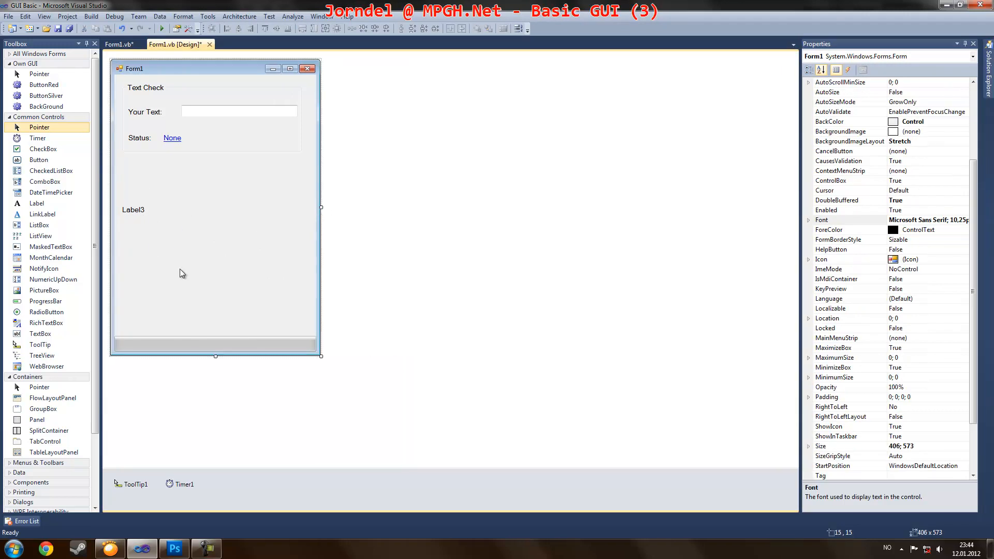
click(133, 210)
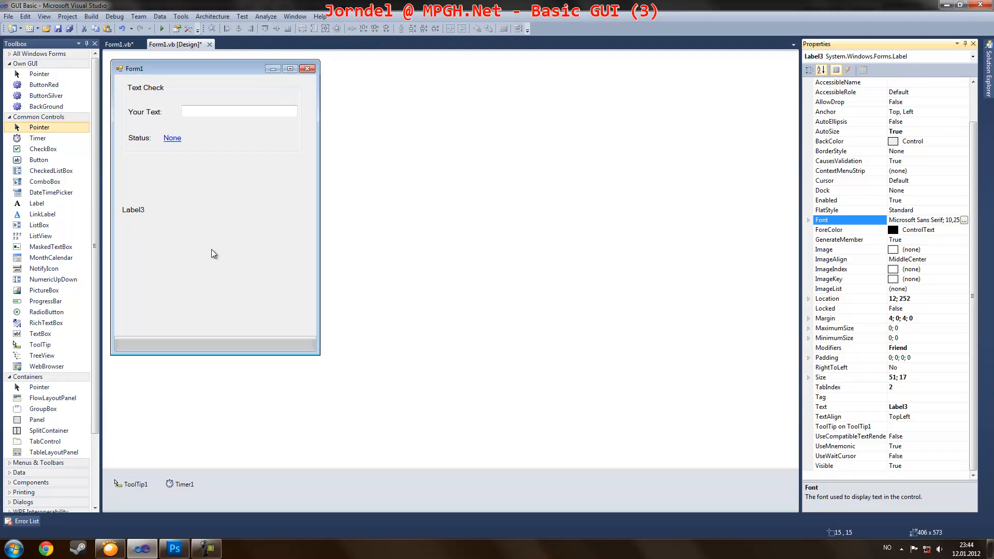
click(850, 426)
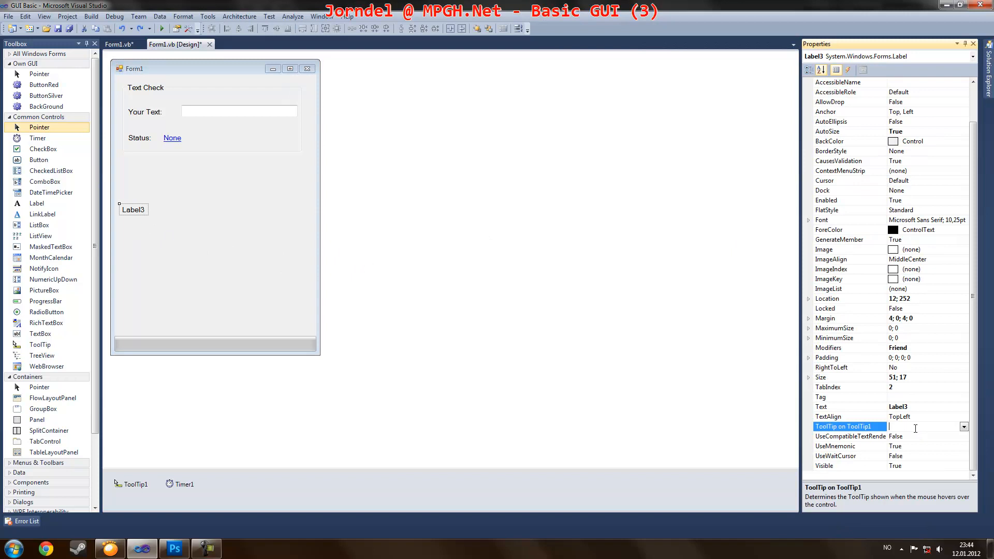
click(850, 406)
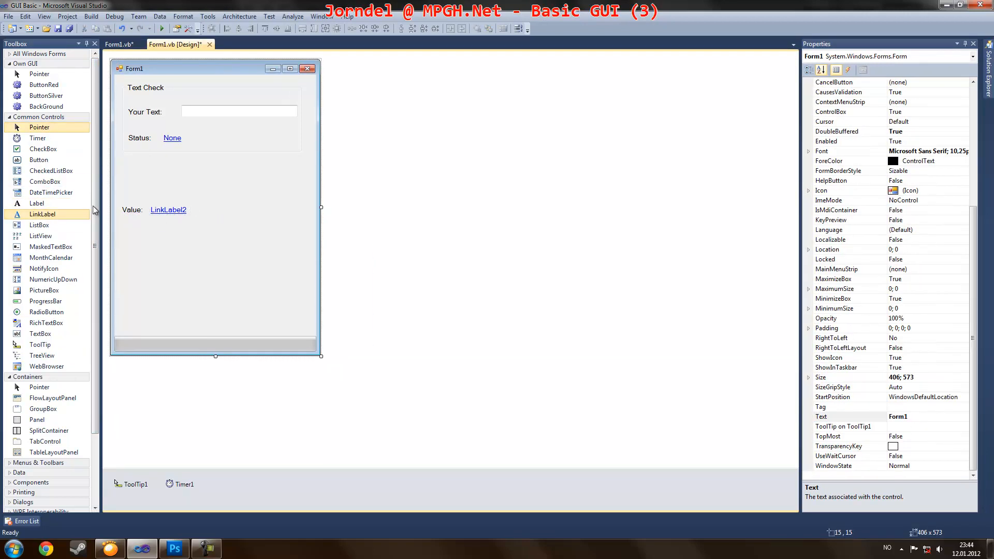
Step: Set Label3 to 'Value:' and add a LinkLabel reading '0 %' beside it
click(166, 209)
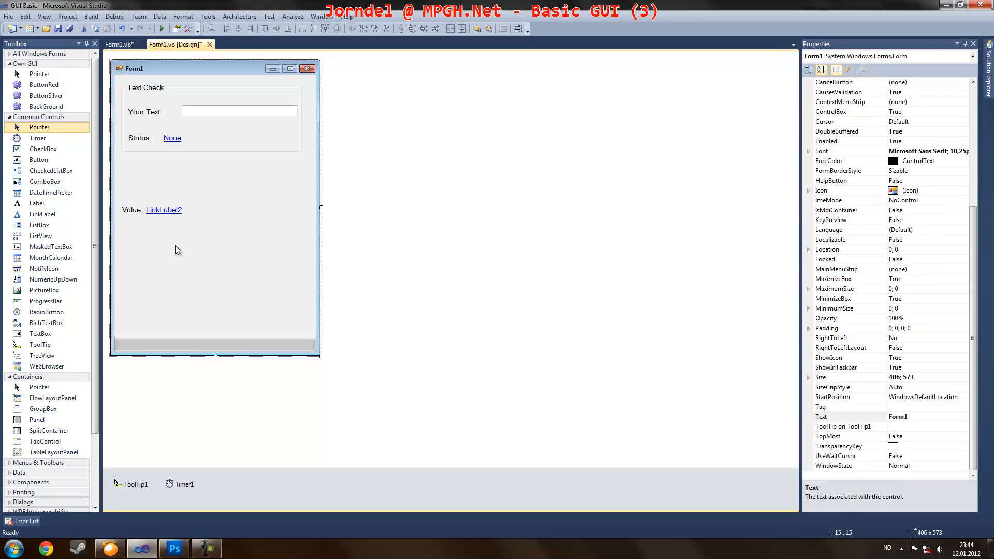
click(163, 209)
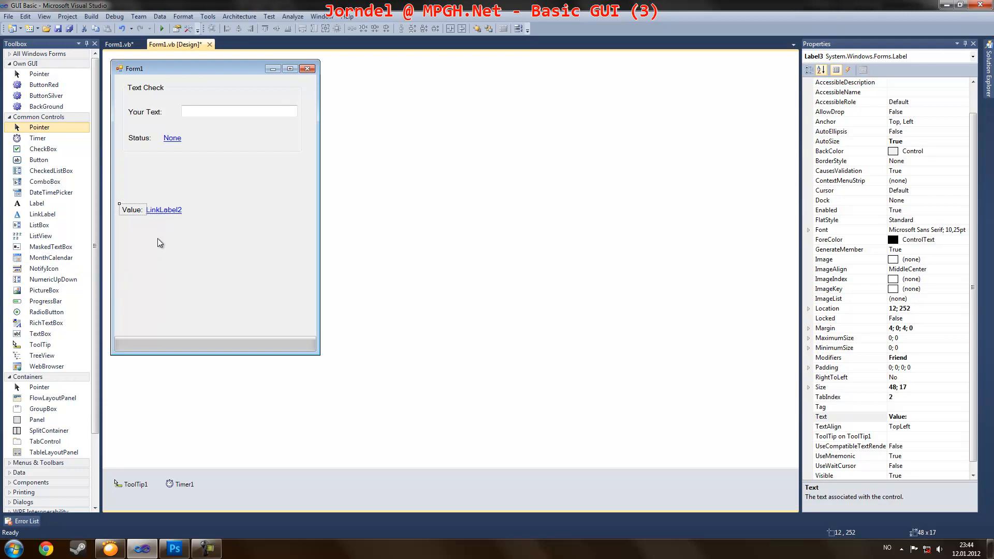
click(849, 239)
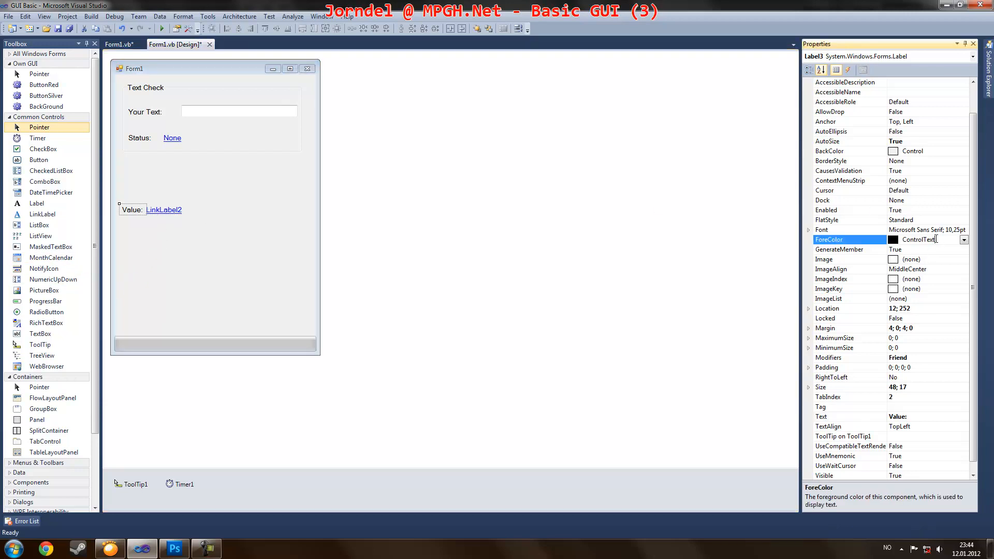
click(163, 210)
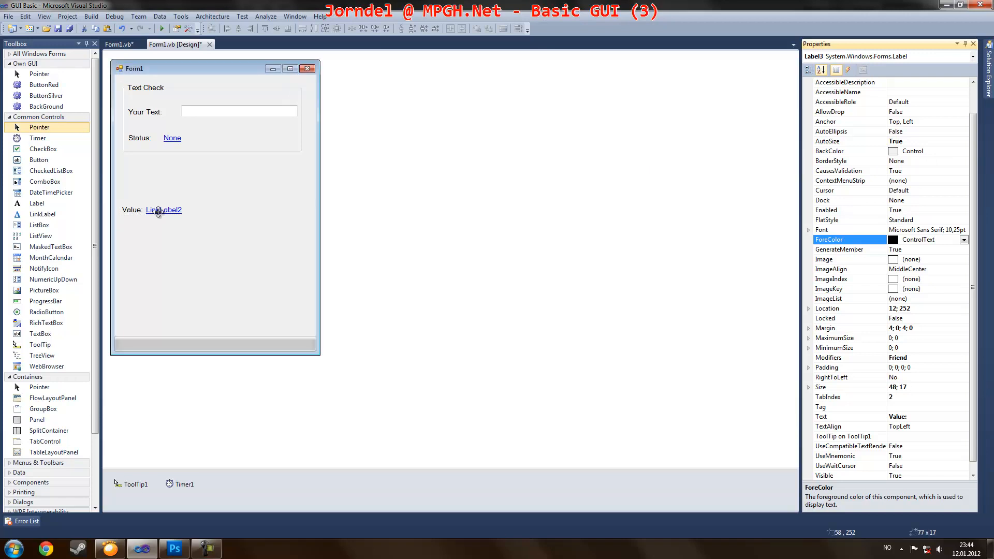
click(163, 209)
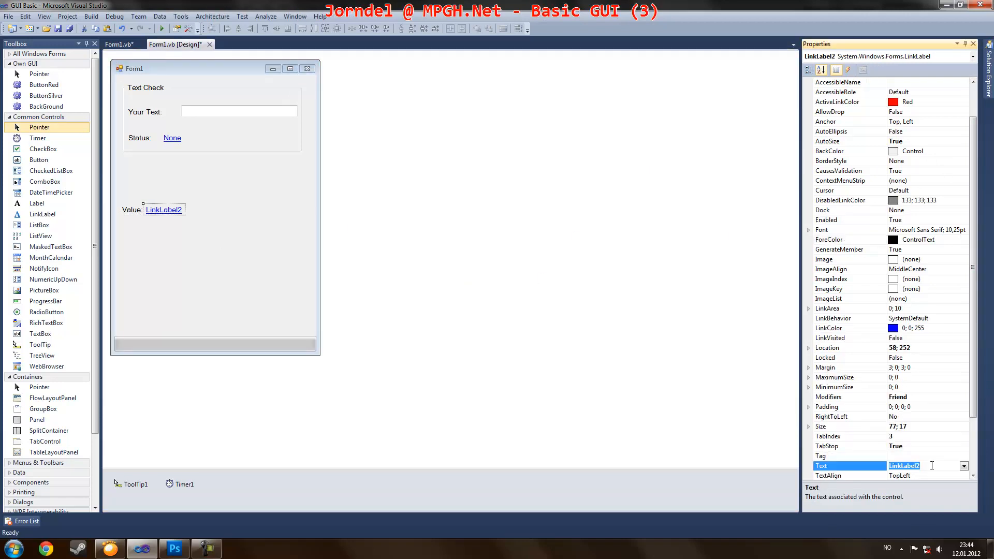
text(0 %)
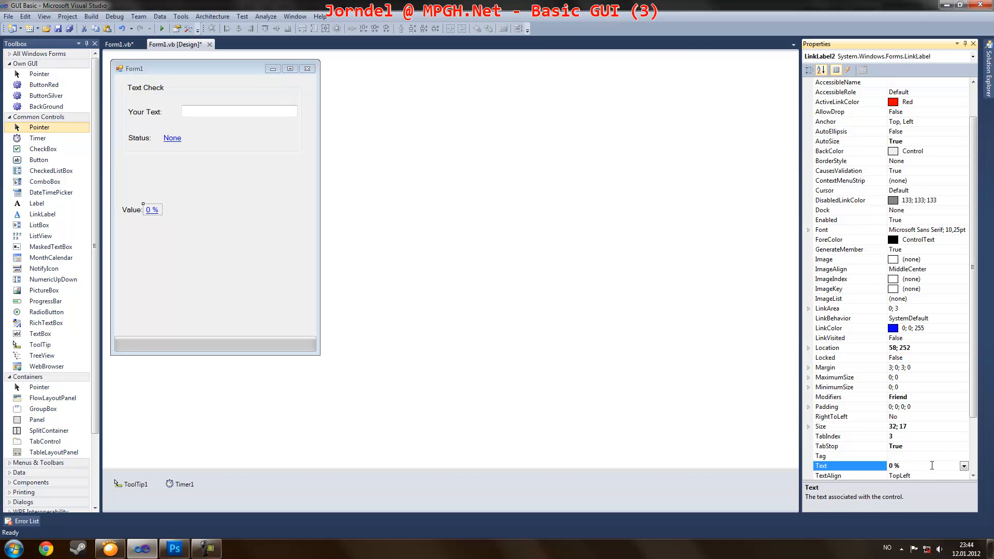
click(228, 285)
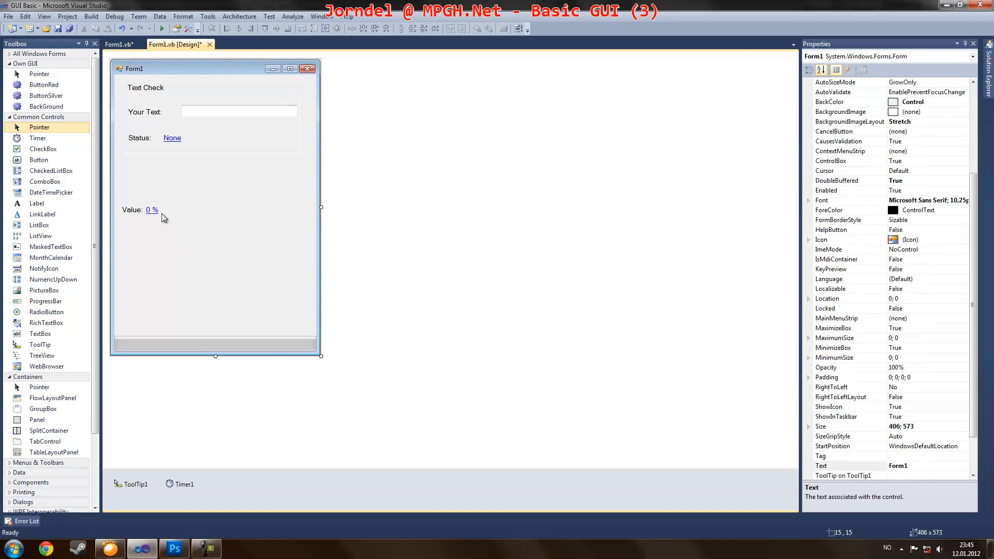
Step: Replace the link label with a plain Label4 reading '0 %'
click(152, 209)
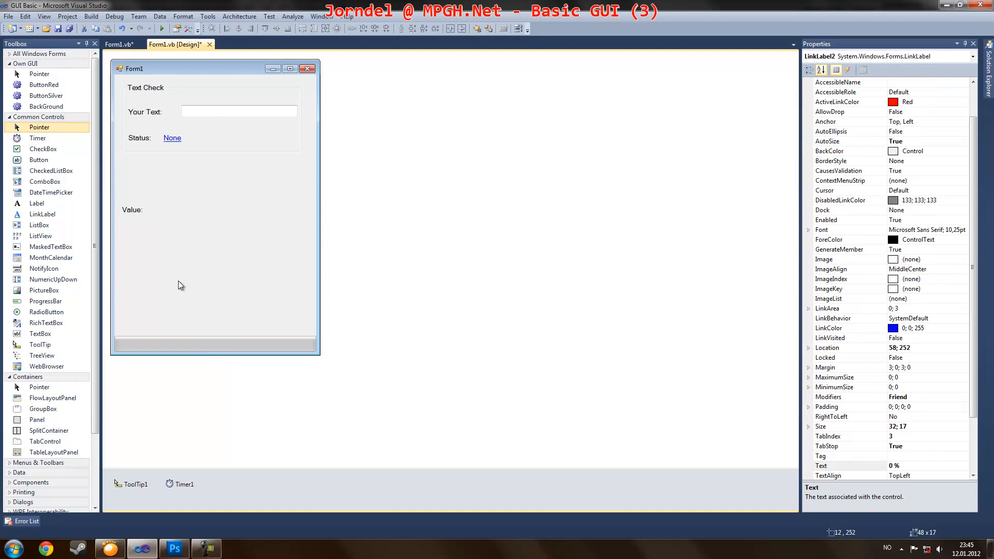
click(162, 210)
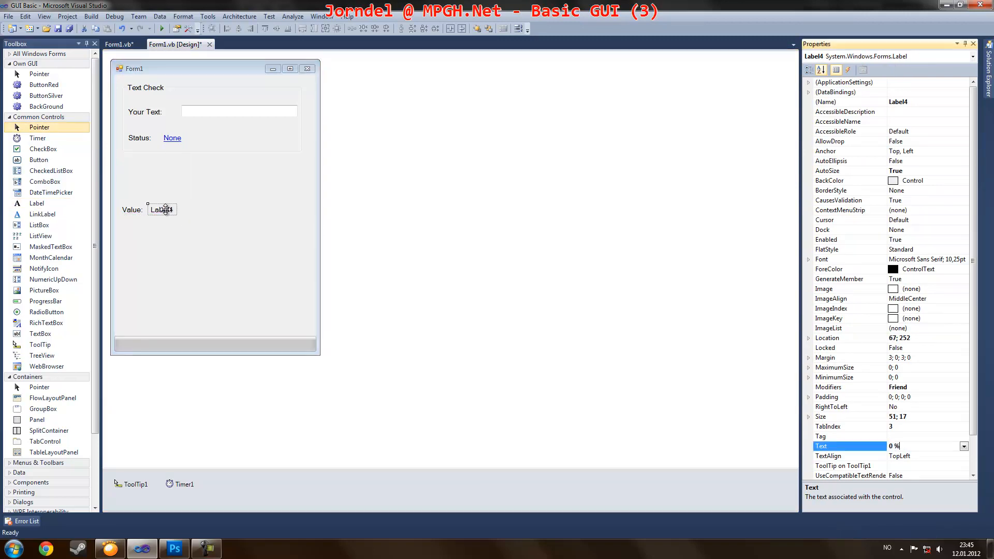
click(161, 252)
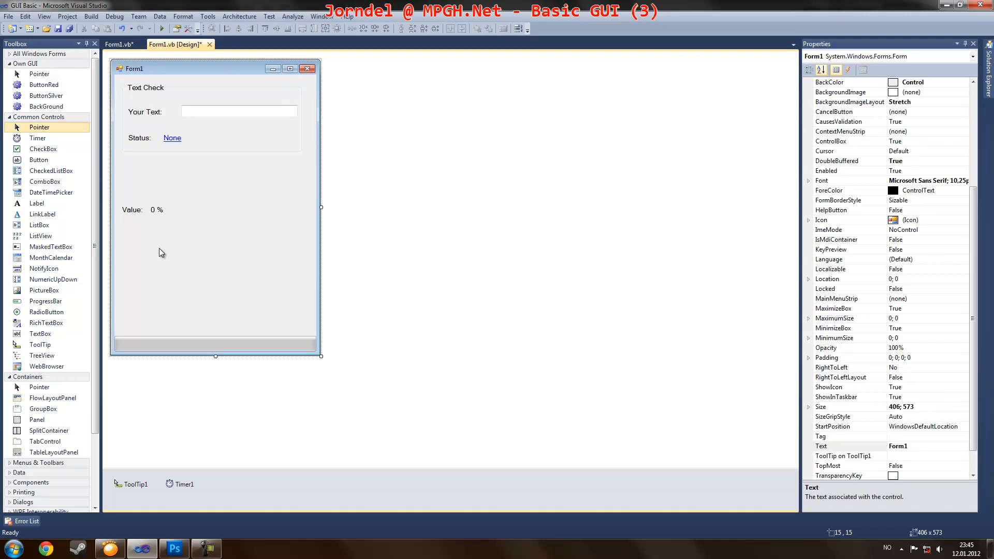
click(139, 296)
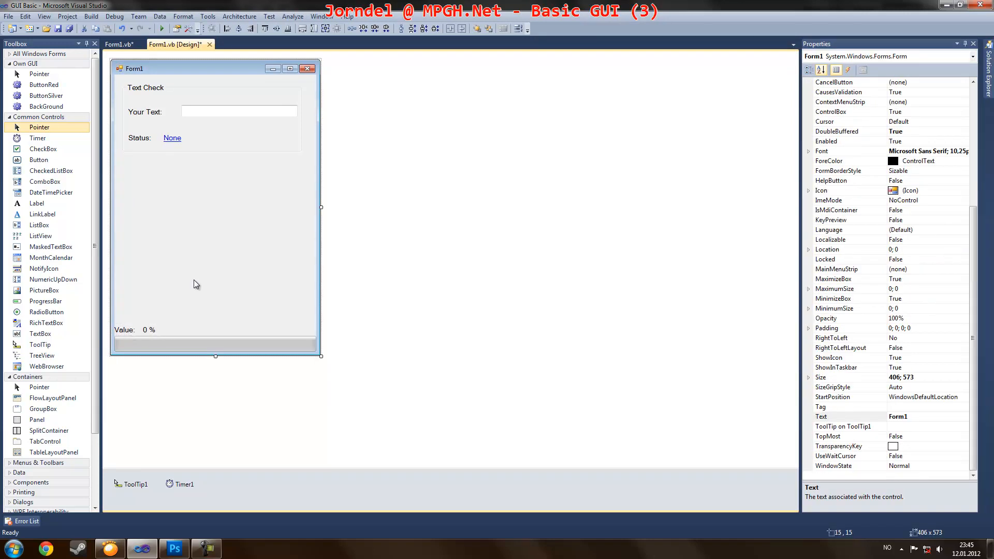
Step: Move both value labels just above the progress bar and add Button1
click(124, 330)
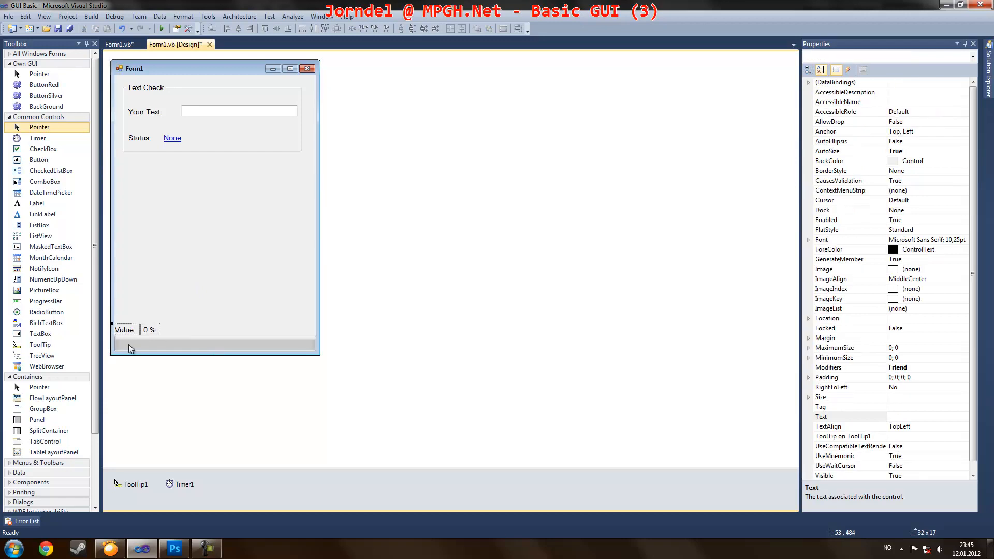
click(216, 222)
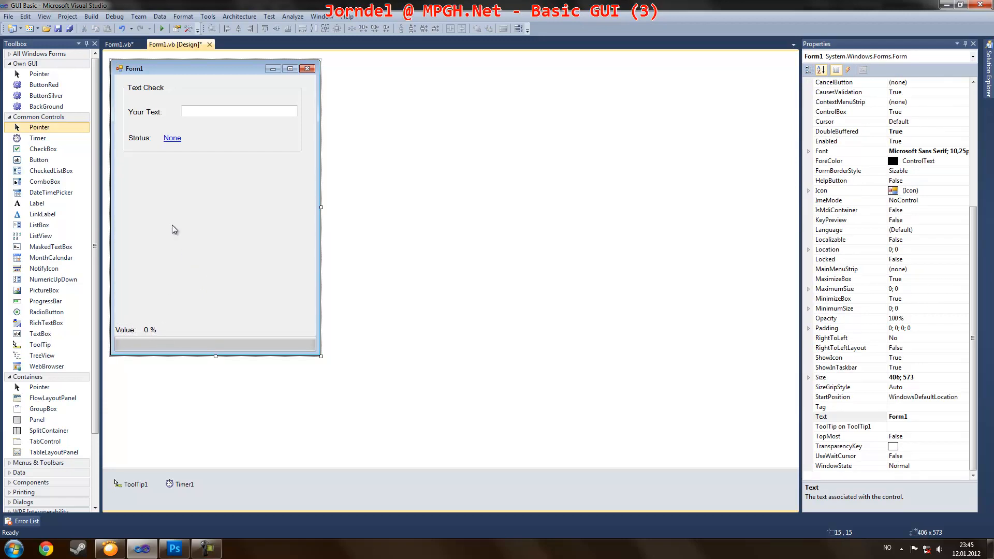
click(38, 160)
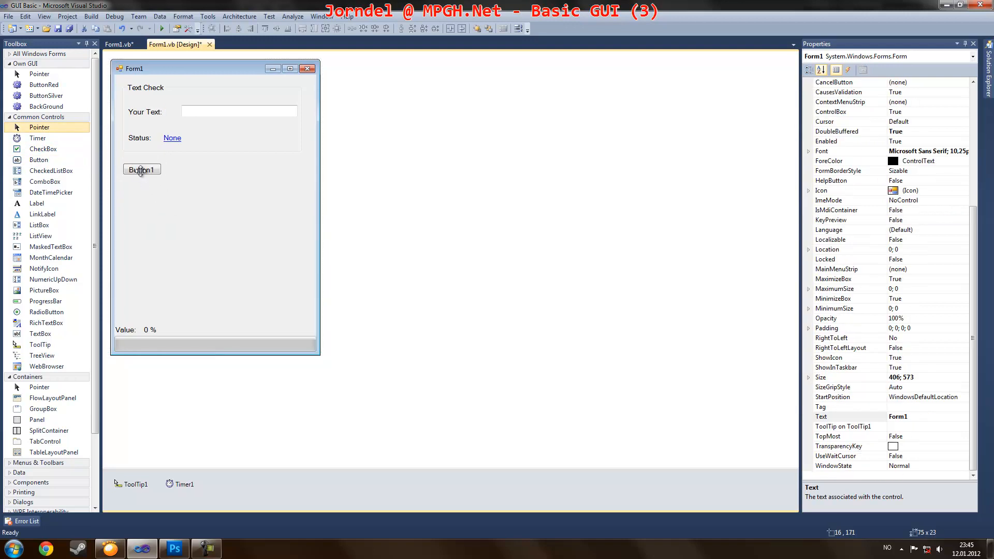
Step: Set Timer1's Interval to 50
click(185, 483)
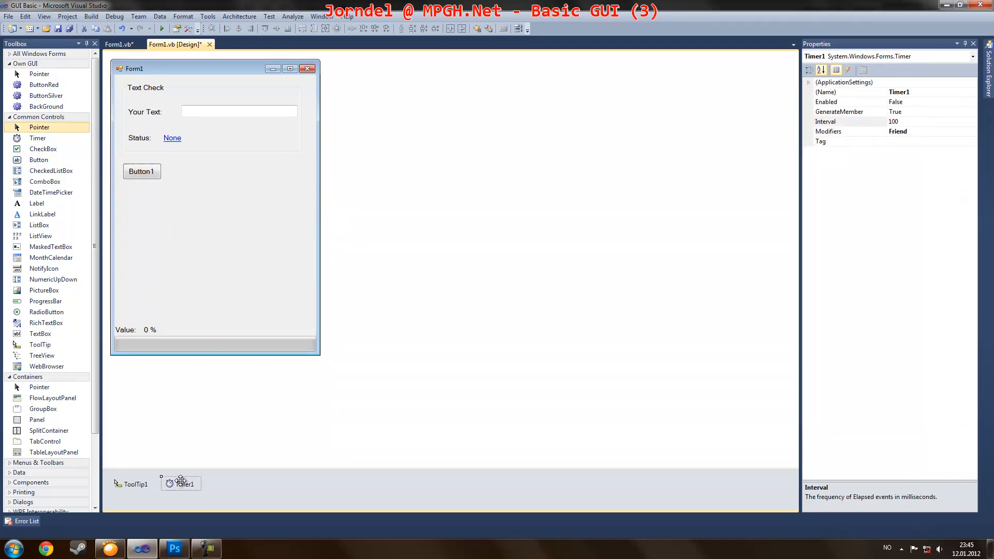
click(850, 121)
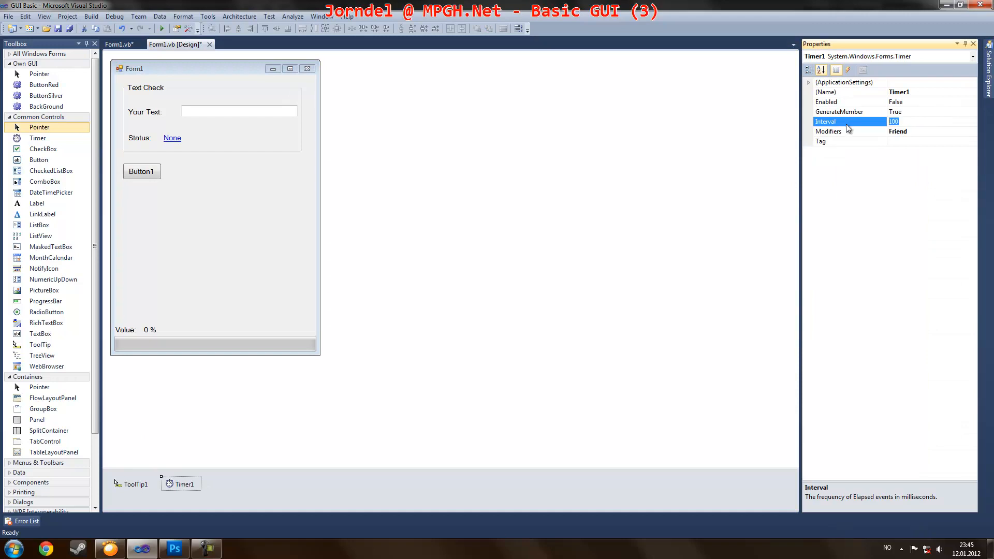
text(50)
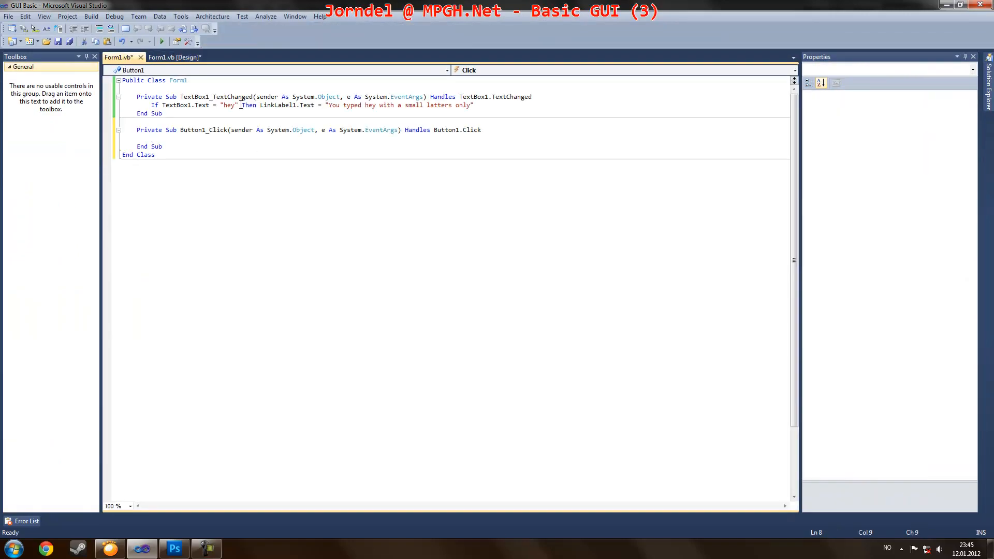
Step: Start Timer1 in Button1_Click and make Timer1_Tick call ProgressBar1.Increment(1)
text(ti)
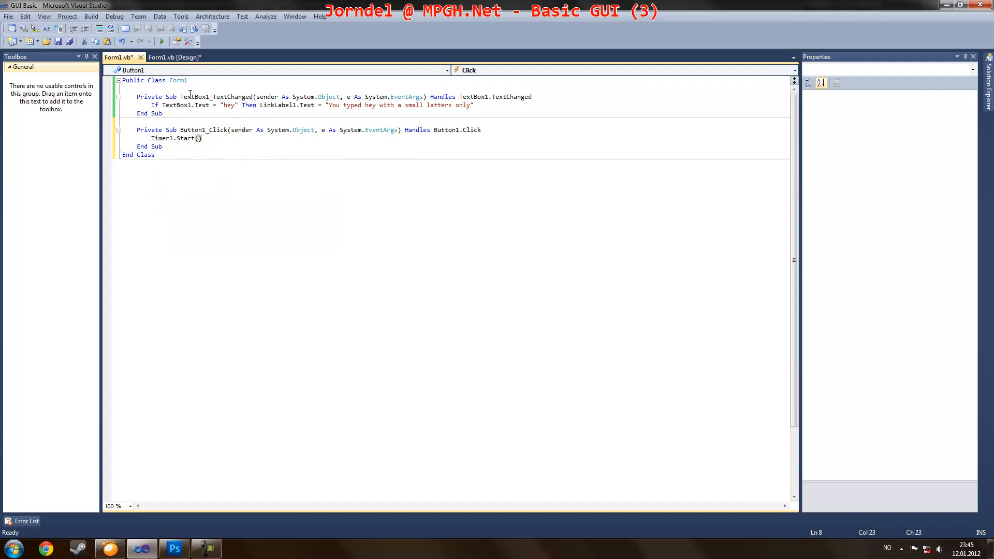
click(173, 57)
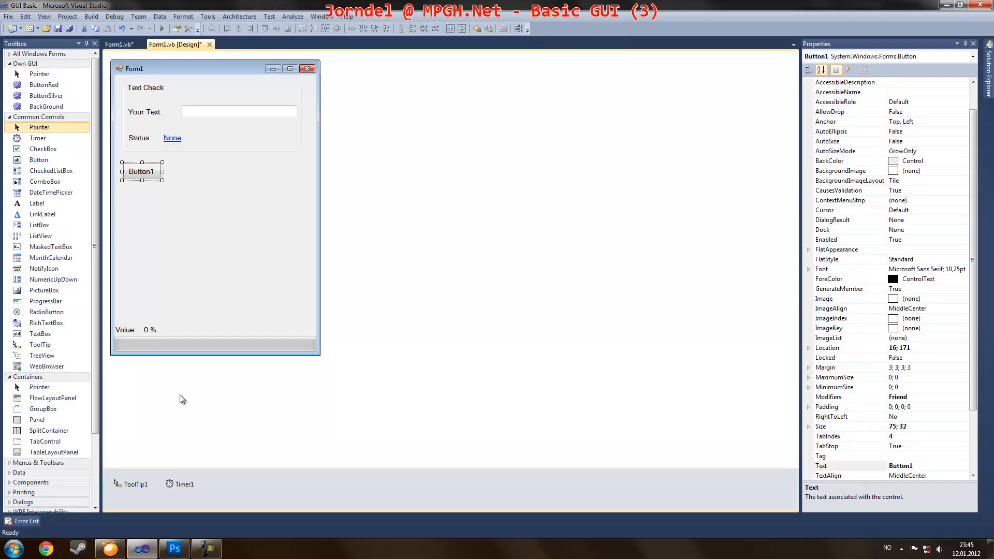
click(121, 57)
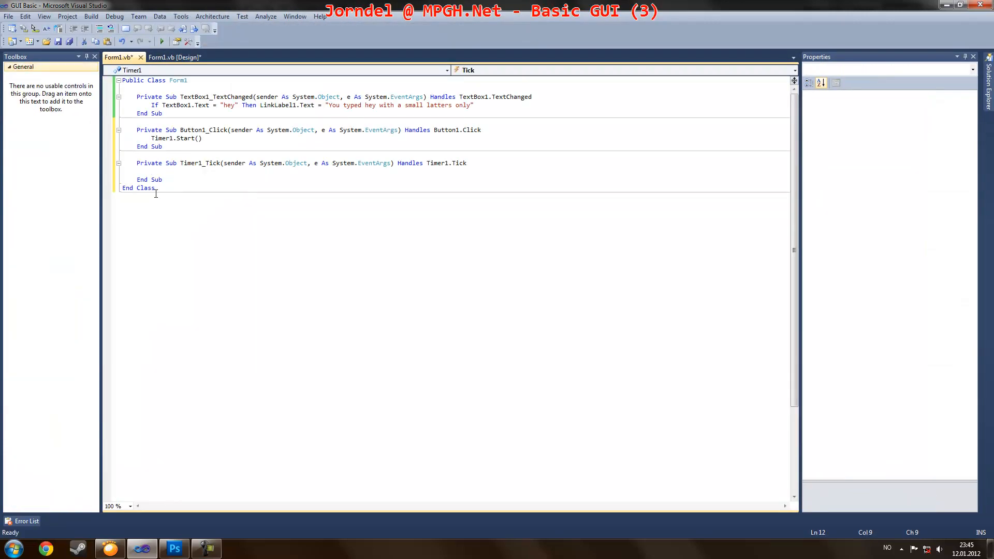
text(proc)
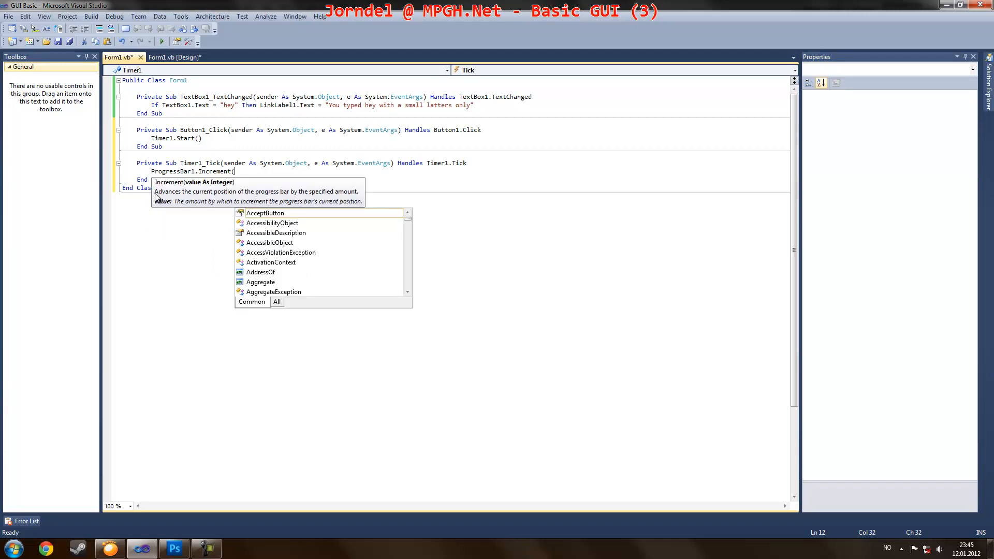
mouse_move(266, 213)
text(1))
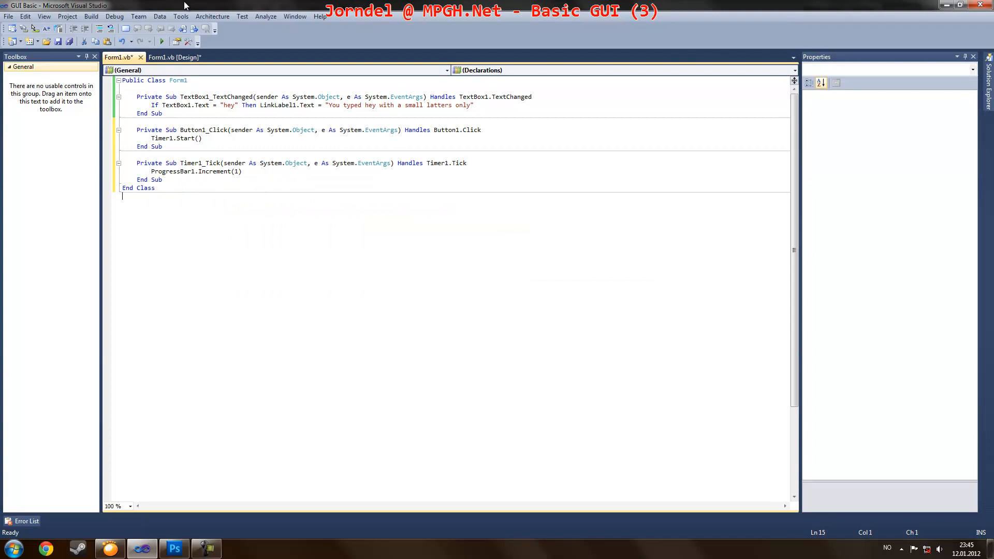
Step: Run the form to watch the bar fill, then stop and return to the code
click(174, 43)
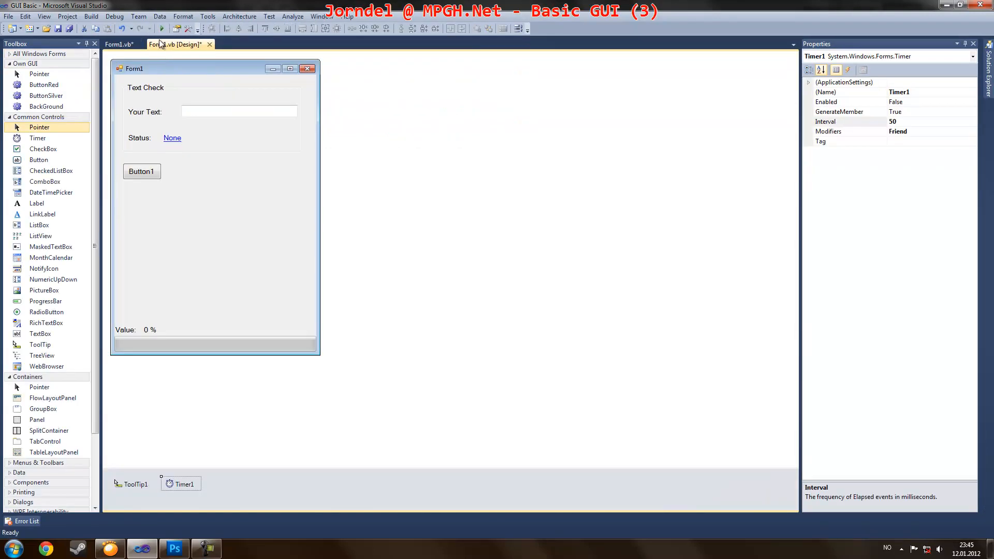
click(161, 28)
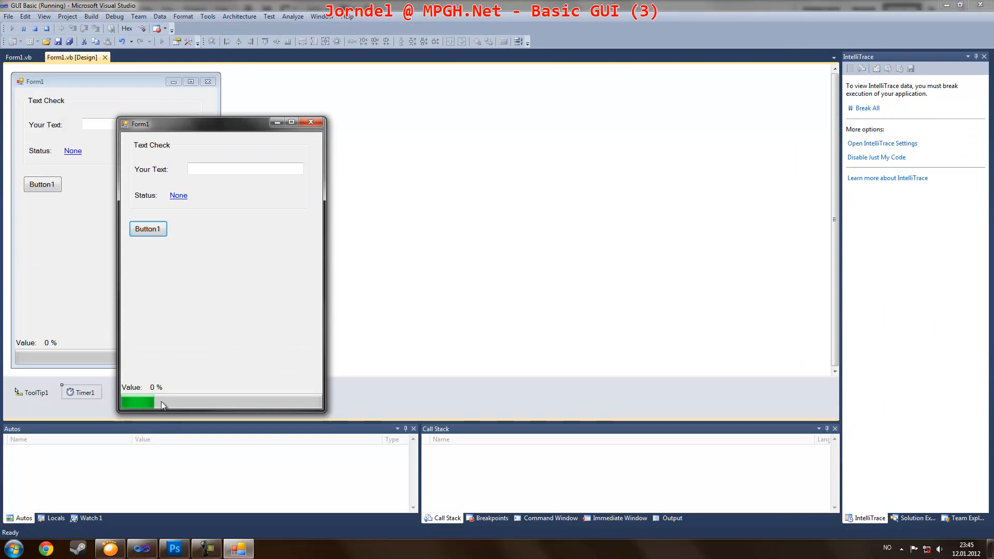
click(311, 122)
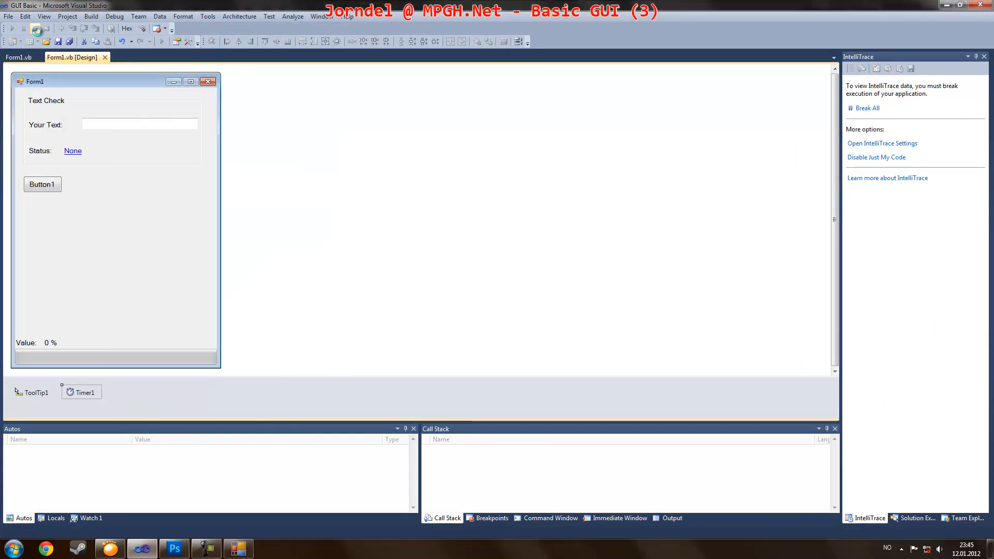
click(19, 57)
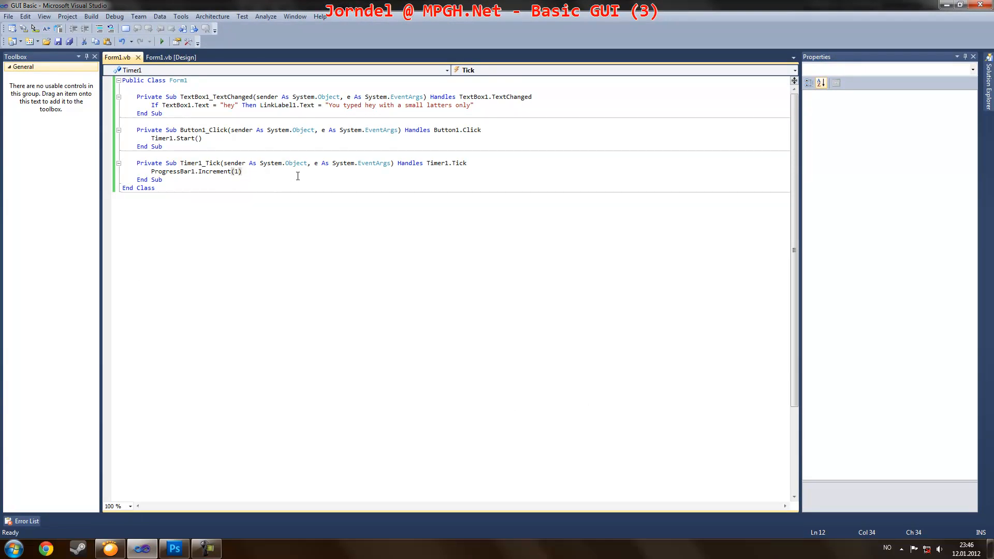
Step: In Timer1_Tick, set Label4.Text to ProgressBar1.Value.ToString + " %"
text(l)
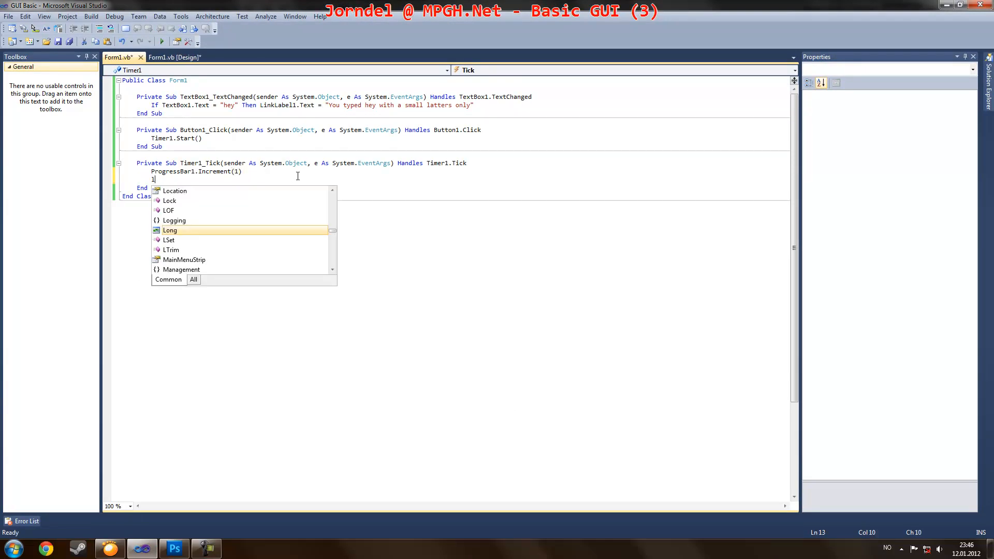
text(abel4.Text)
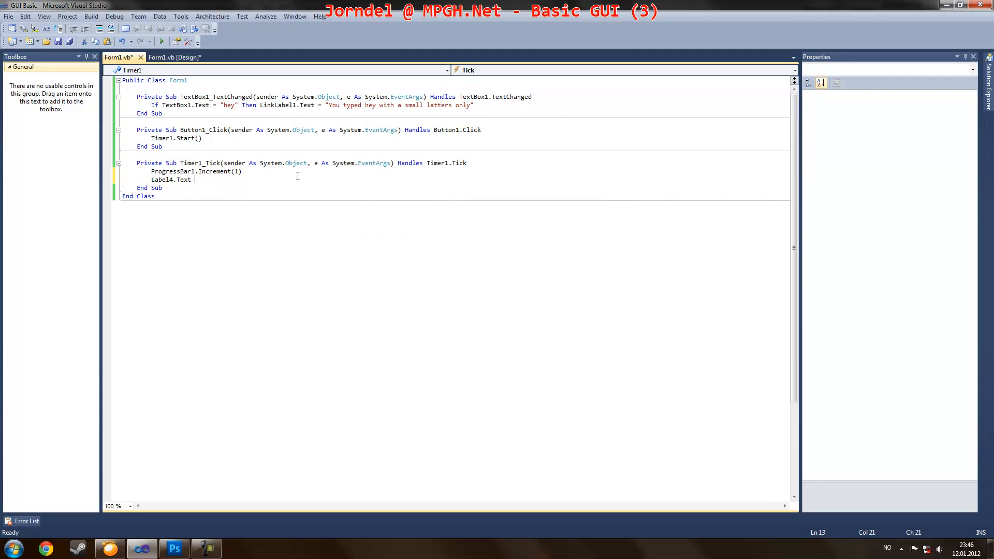
text(=)
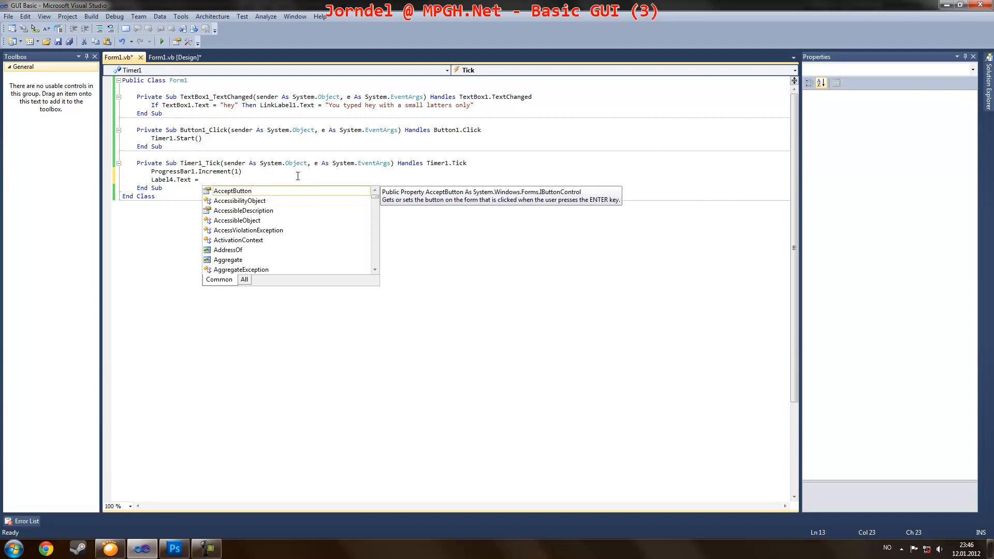
text(proc)
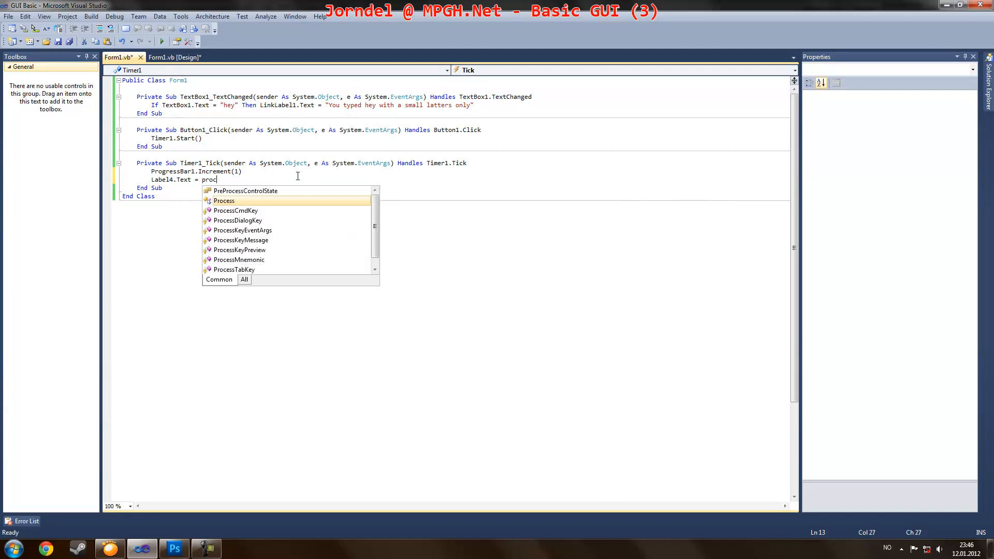
key(Escape)
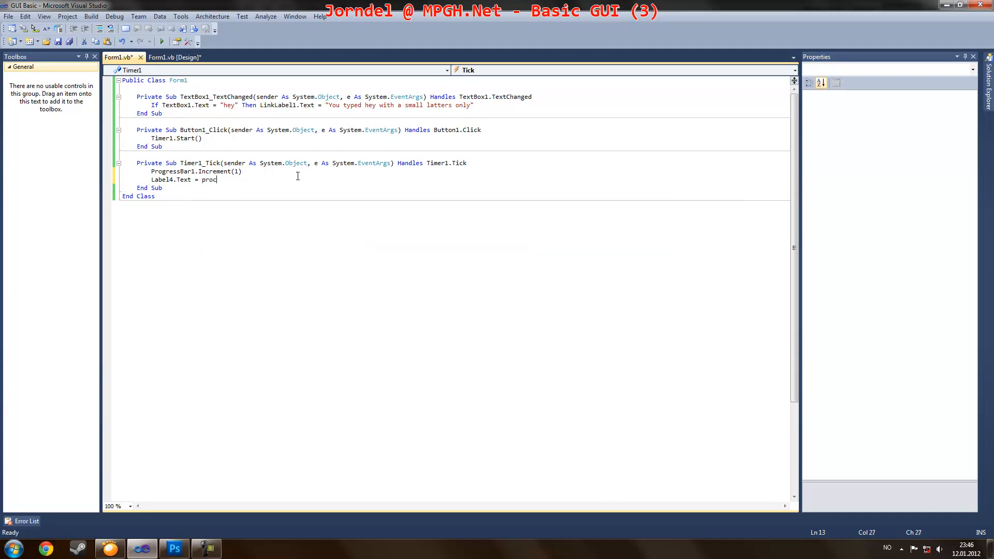
text(ProgressBar1.v)
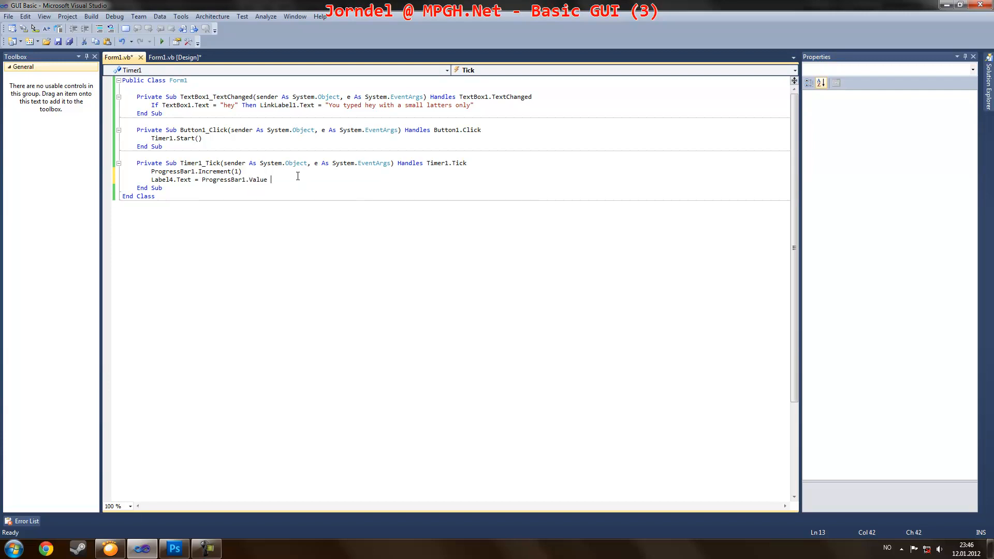
text(+ ")
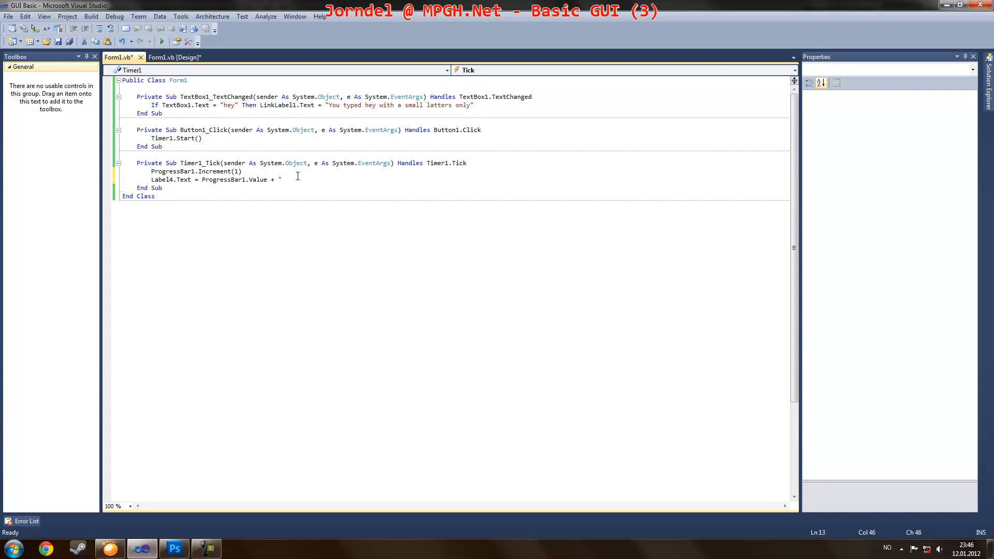
text(%)
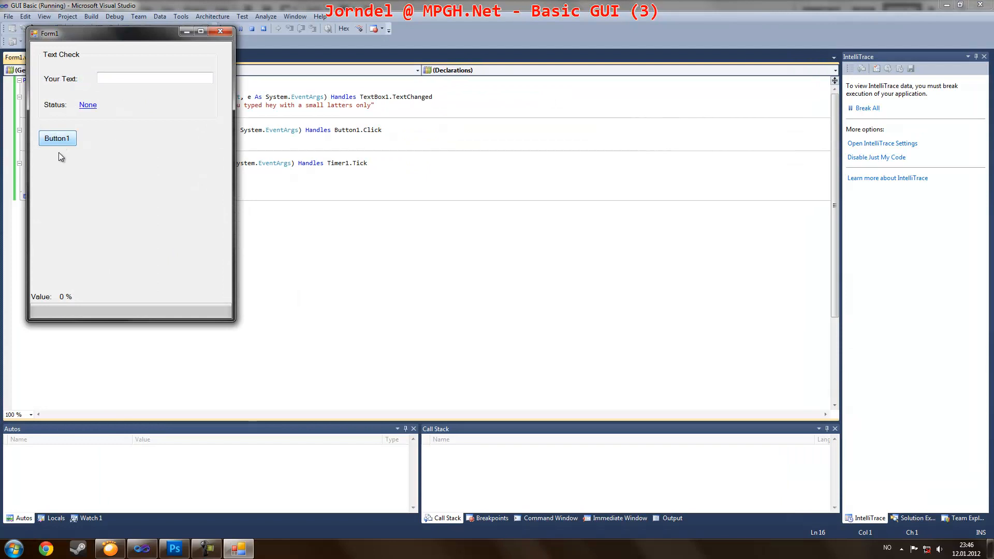
Step: Test-run the form, adjust the ToString call, and run the progress test again
click(221, 32)
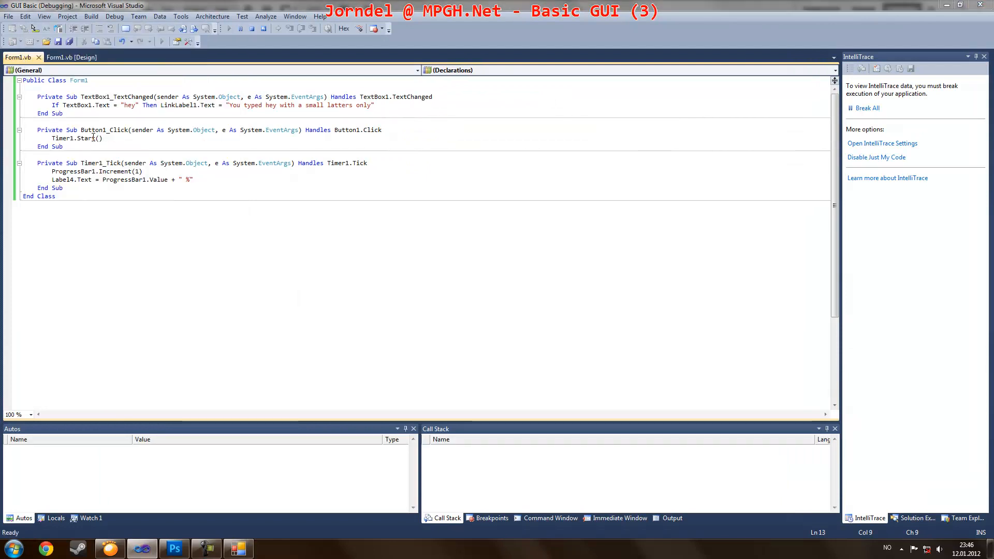
click(229, 28)
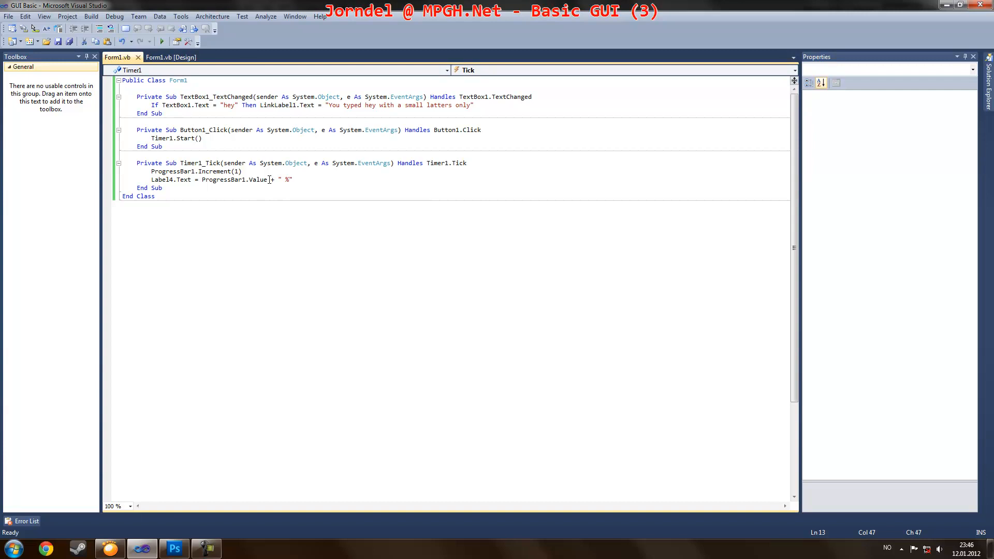
text(.t)
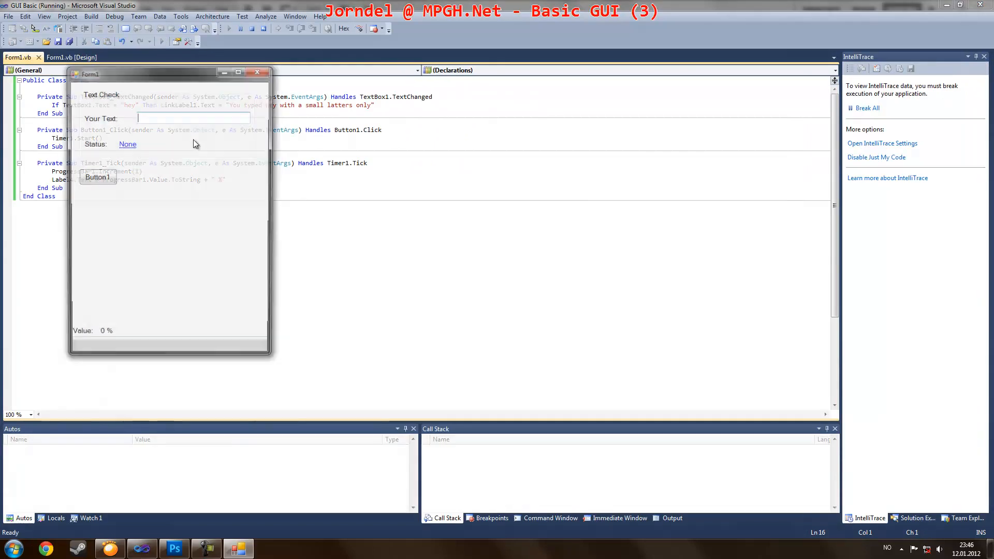
click(97, 177)
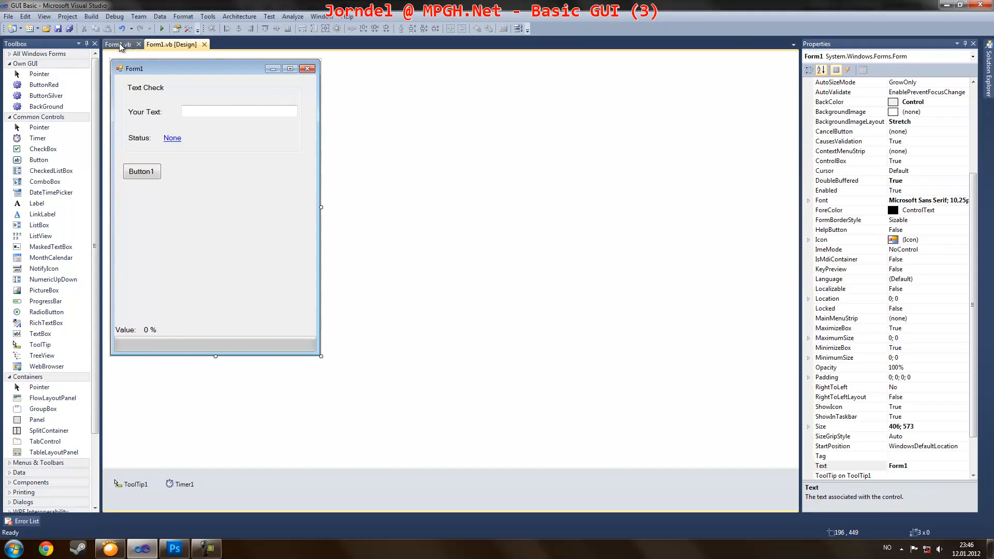
Step: Comment out Timer1.Start() in Button1_Click and set ProgressBar1.Step = 10
click(119, 43)
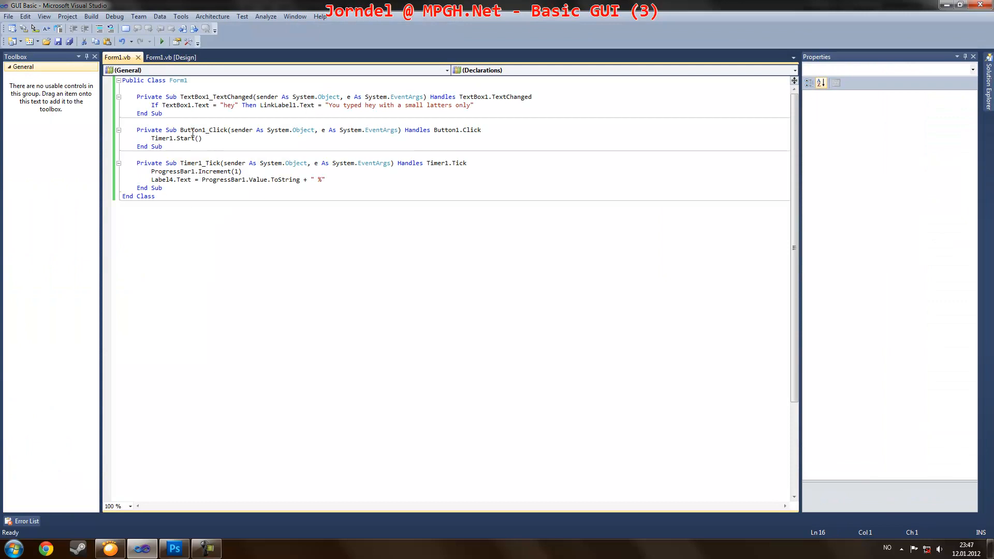
click(171, 57)
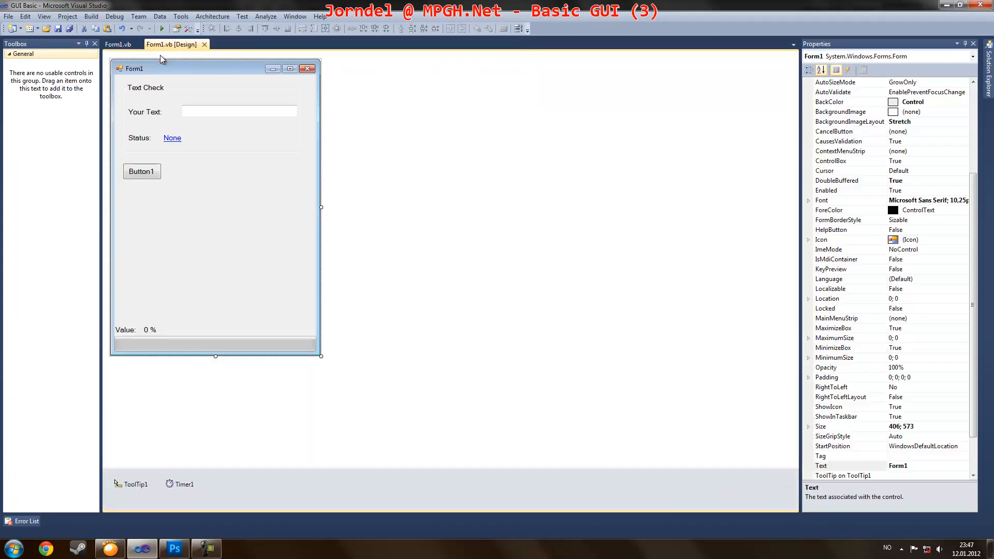
click(119, 57)
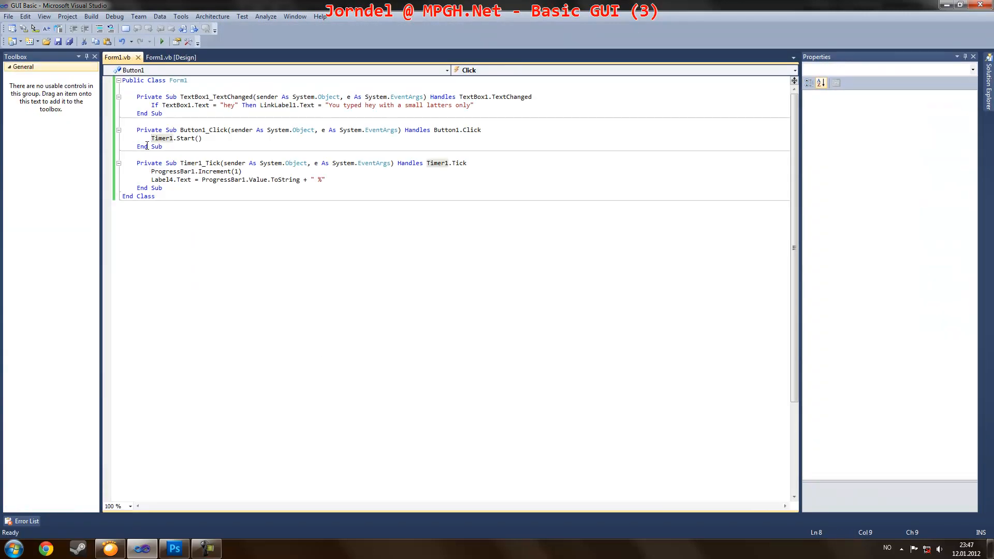
text(')
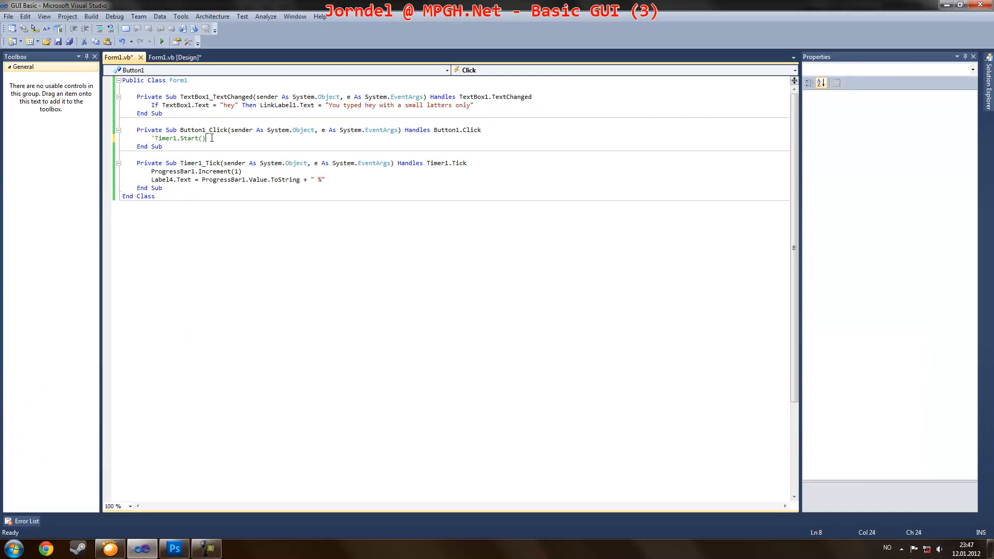
text(pr)
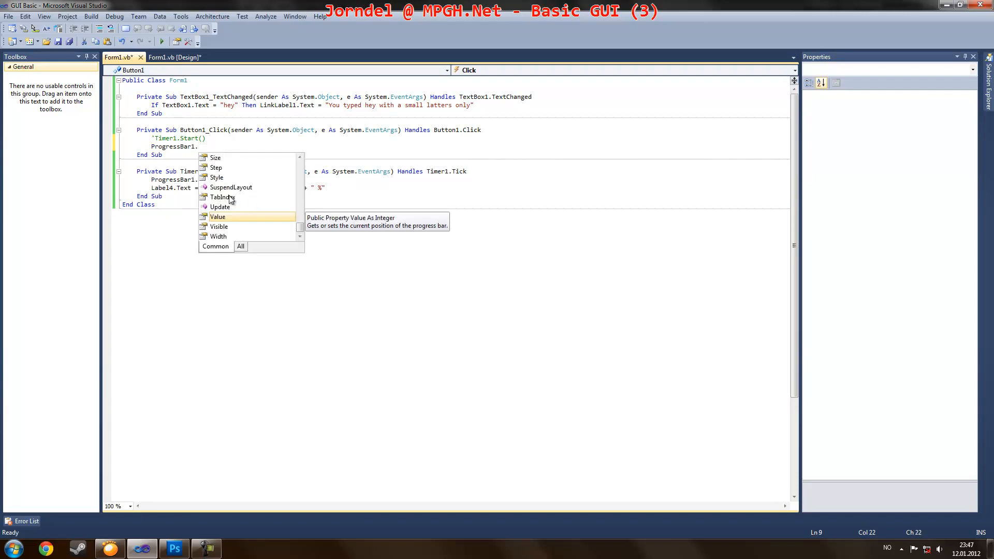
mouse_move(219, 207)
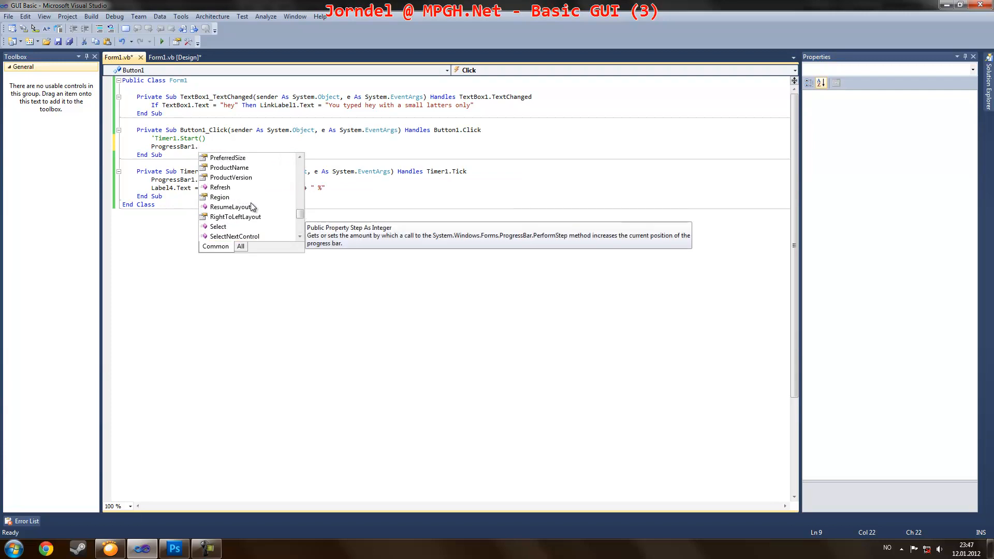
mouse_move(260, 211)
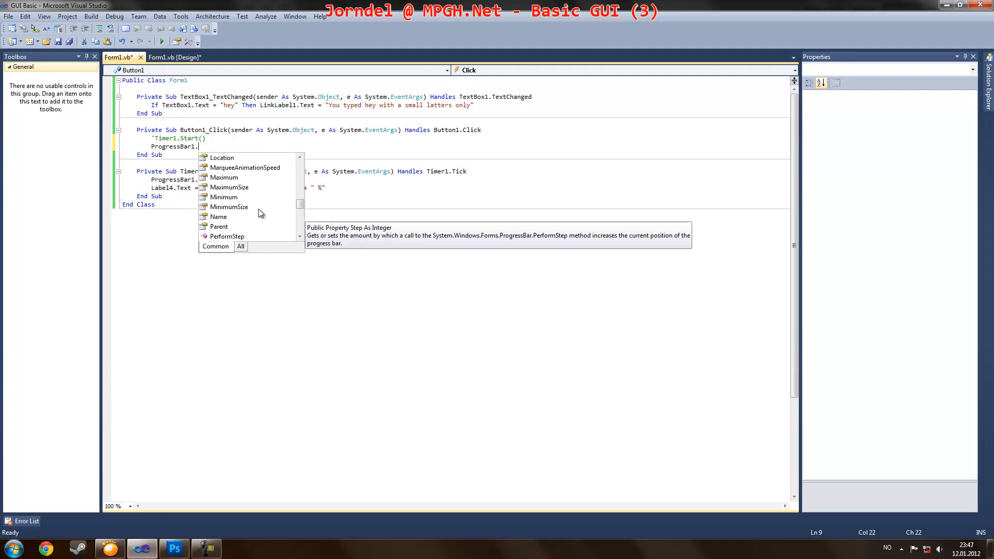
scroll(up, 3)
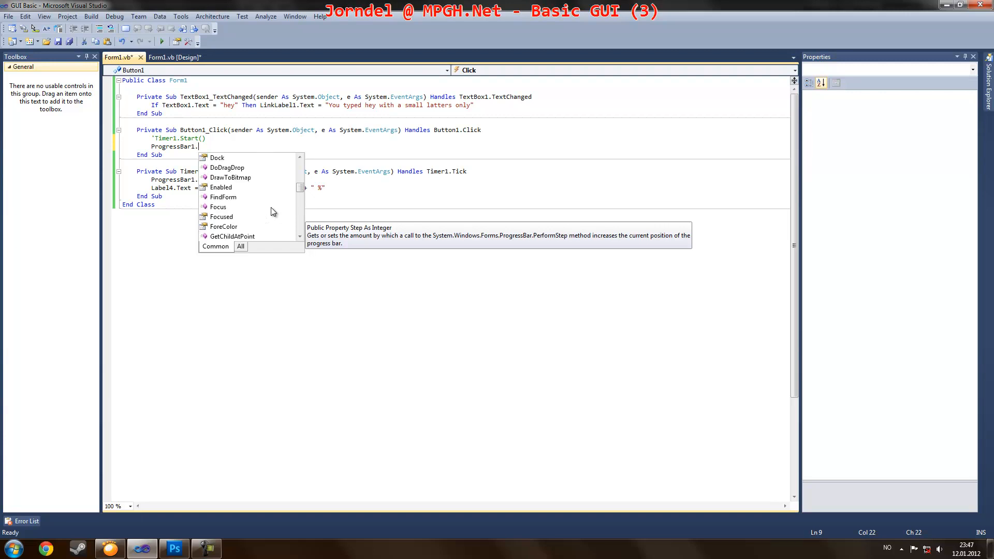
scroll(up, 3)
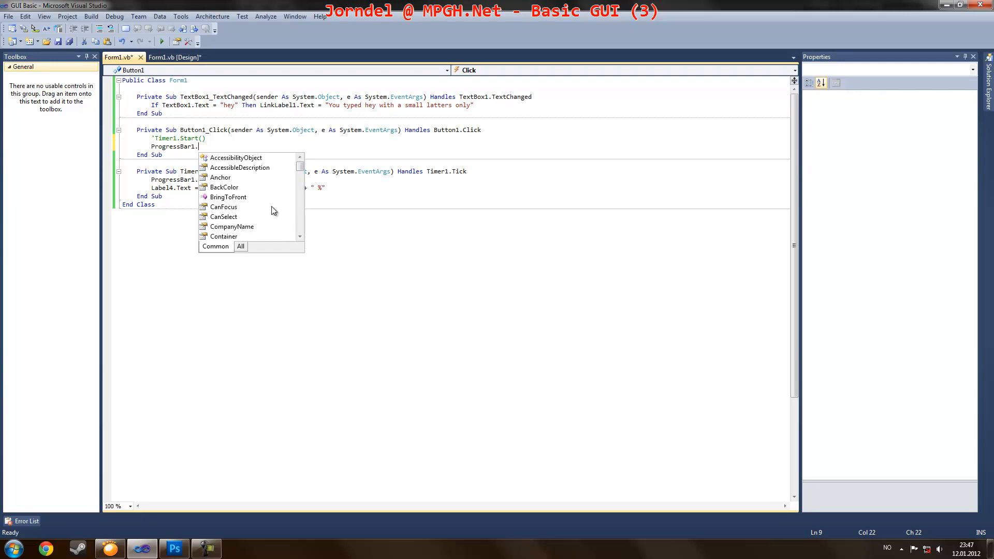
scroll(down, 3)
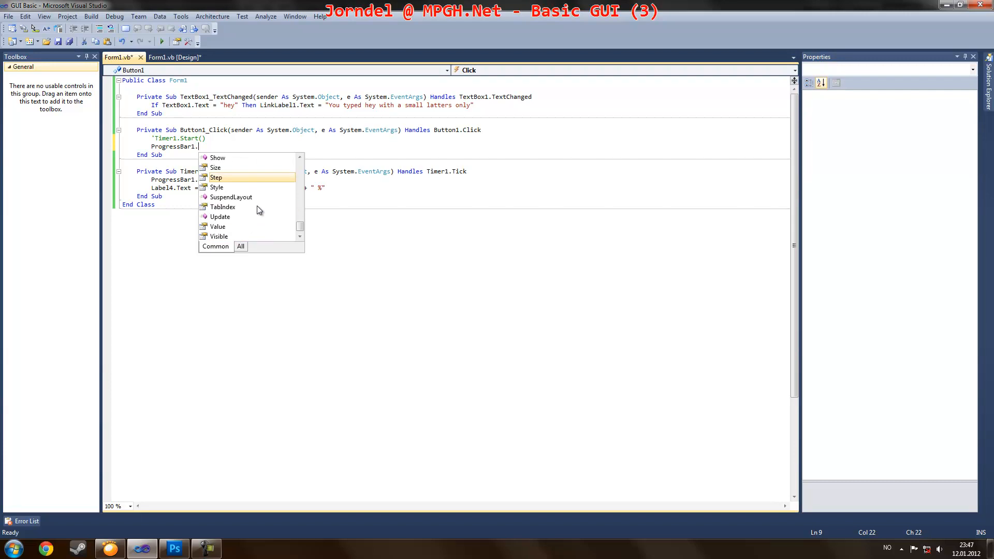
mouse_move(223, 187)
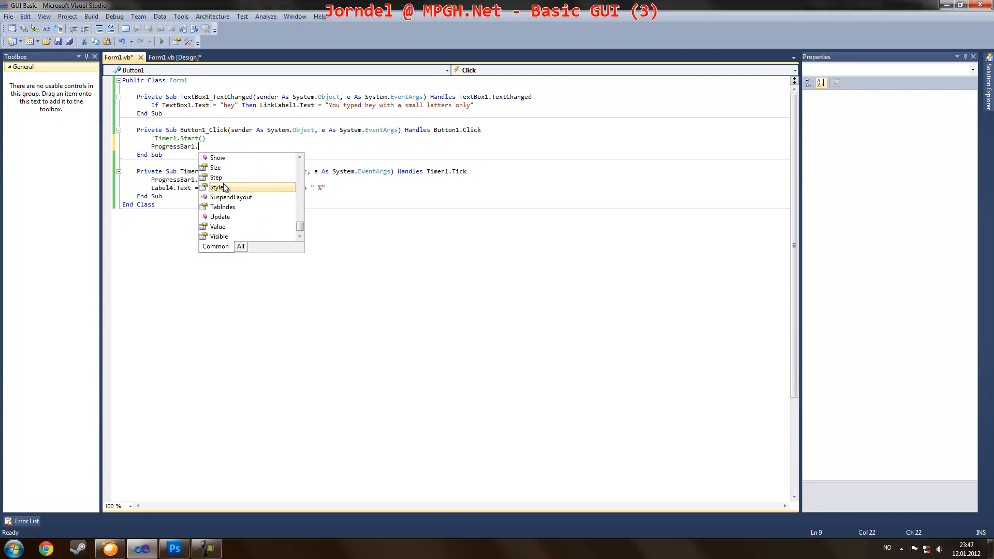
mouse_move(217, 177)
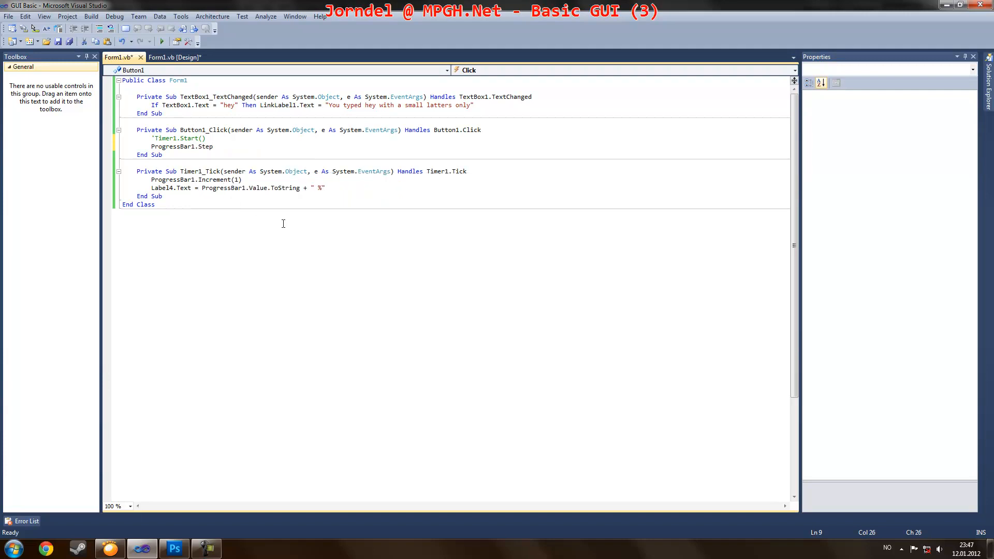
text(()
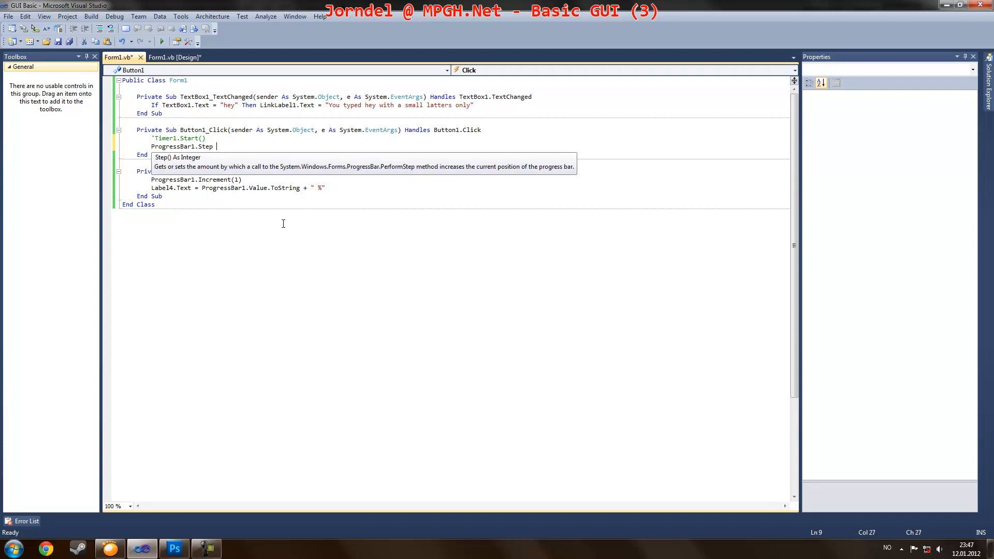
text(=)
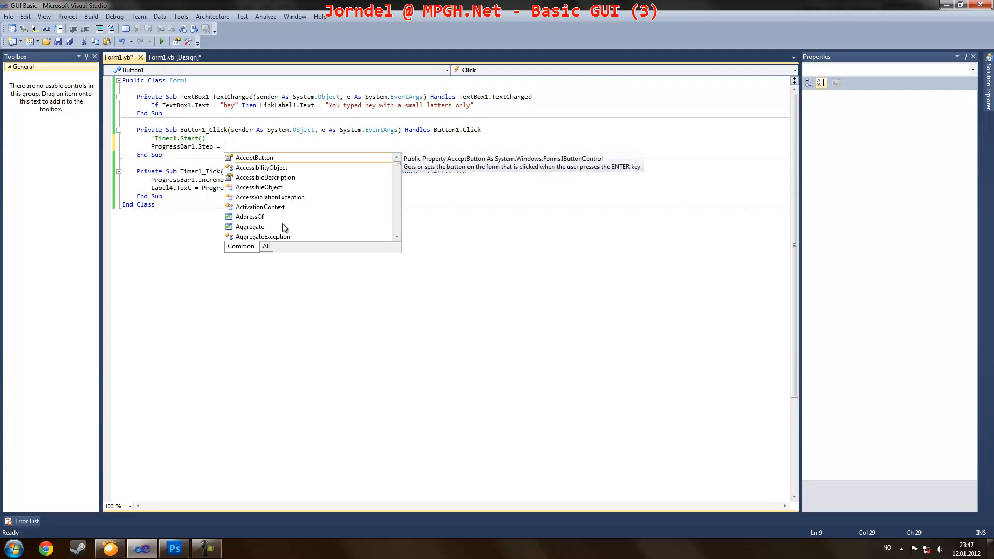
text(10)
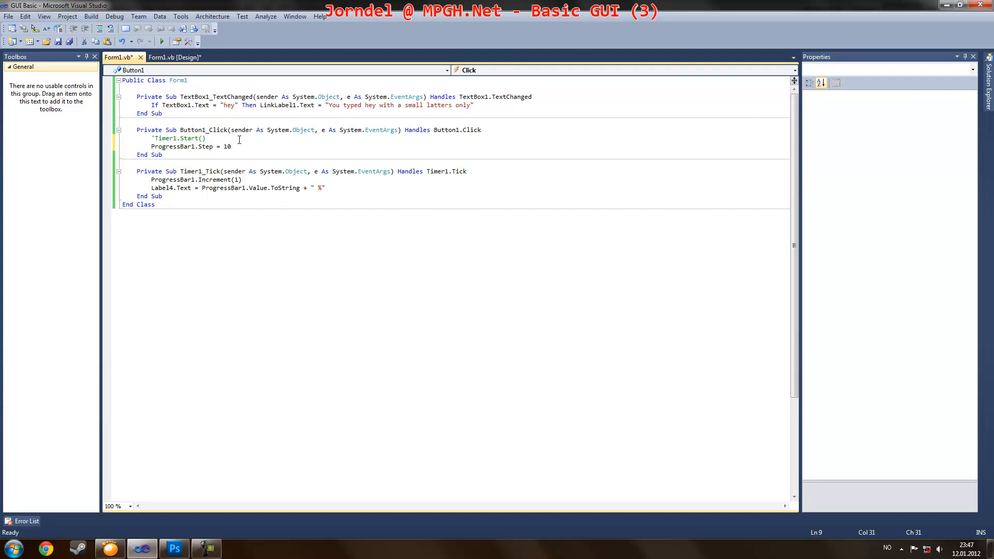
Step: Begin another ProgressBar1 line below the commented timer start
click(206, 138)
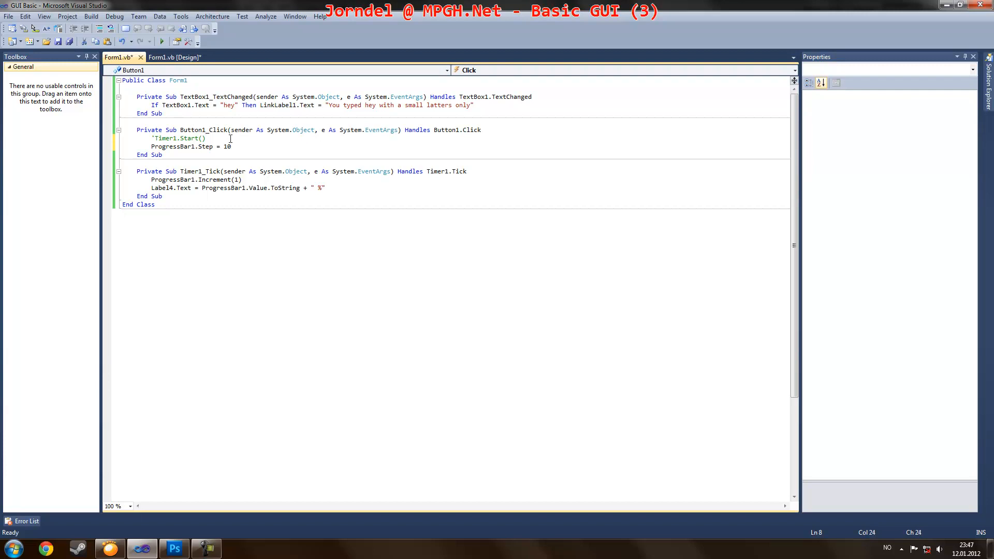
text(p)
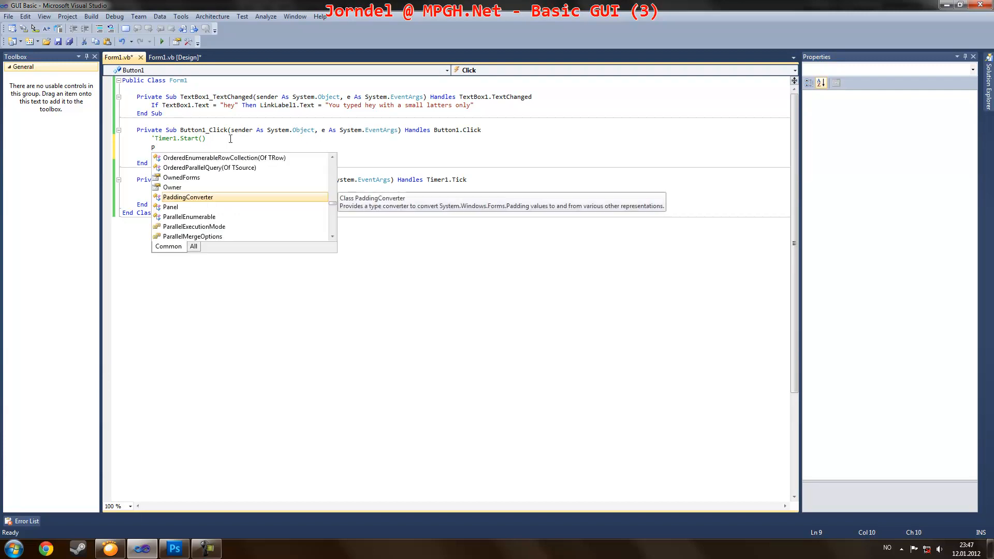
text(roc)
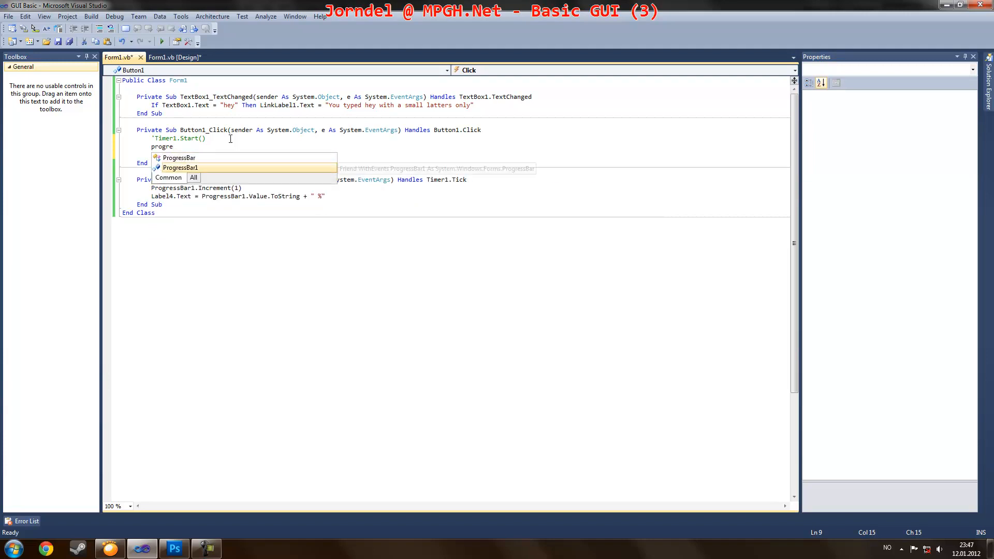
text(ProgressBar1.u)
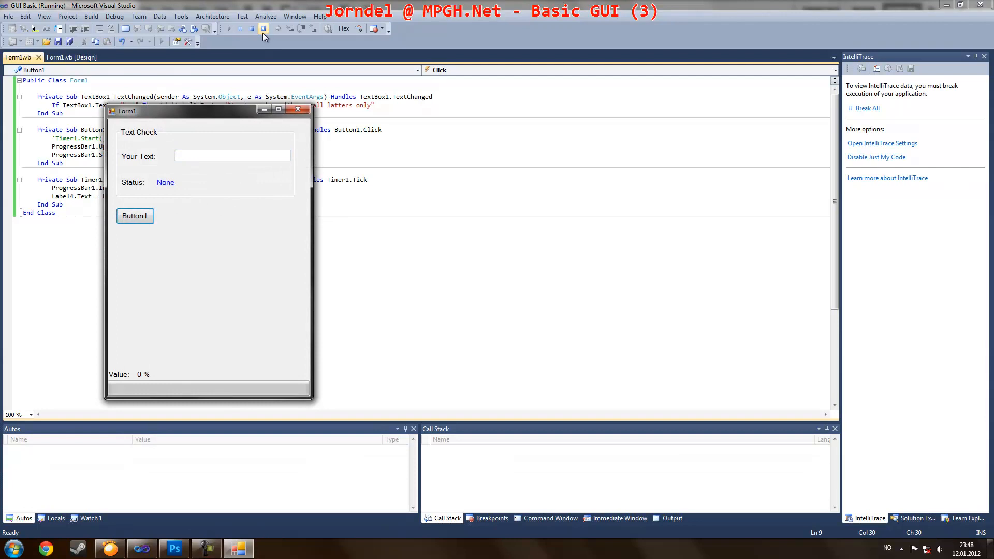
Step: Change the line to ProgressBar1.PerformStep() and confirm Button1 fills the bar in steps
click(263, 28)
text(PerformStep)
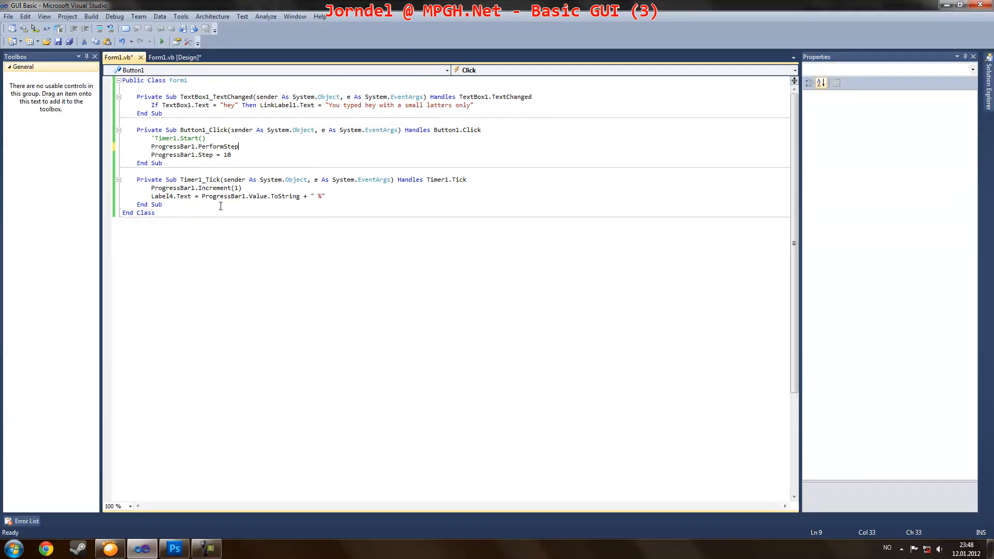
text(())
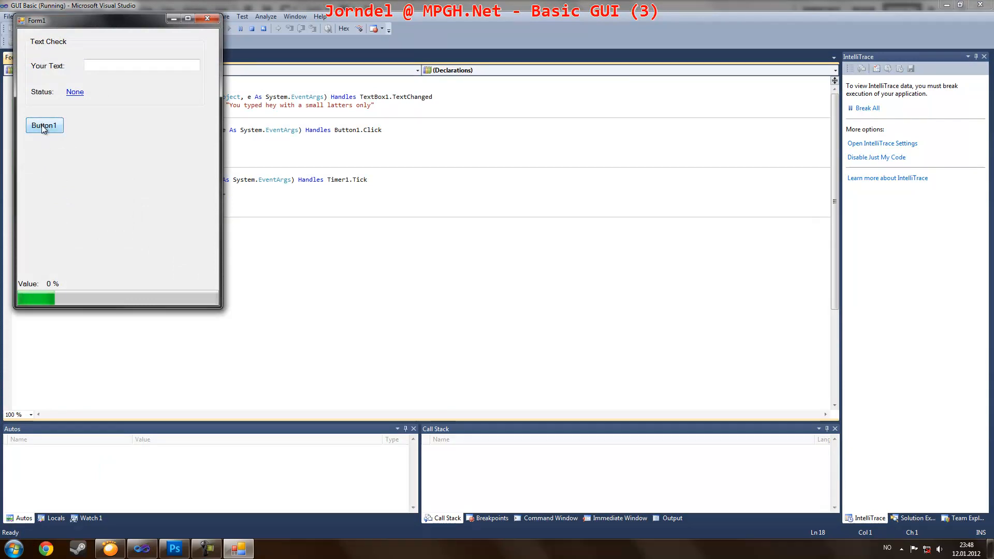
click(44, 125)
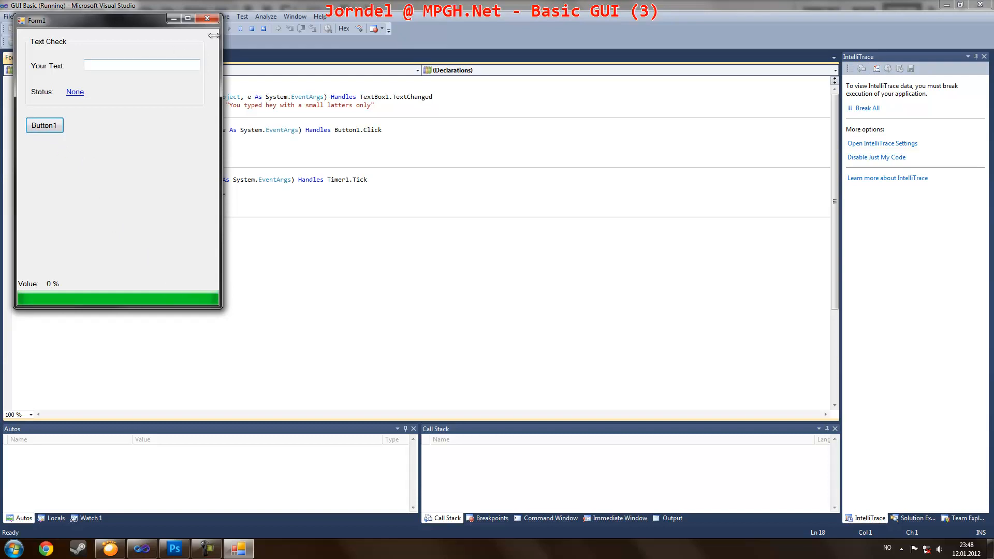
click(207, 19)
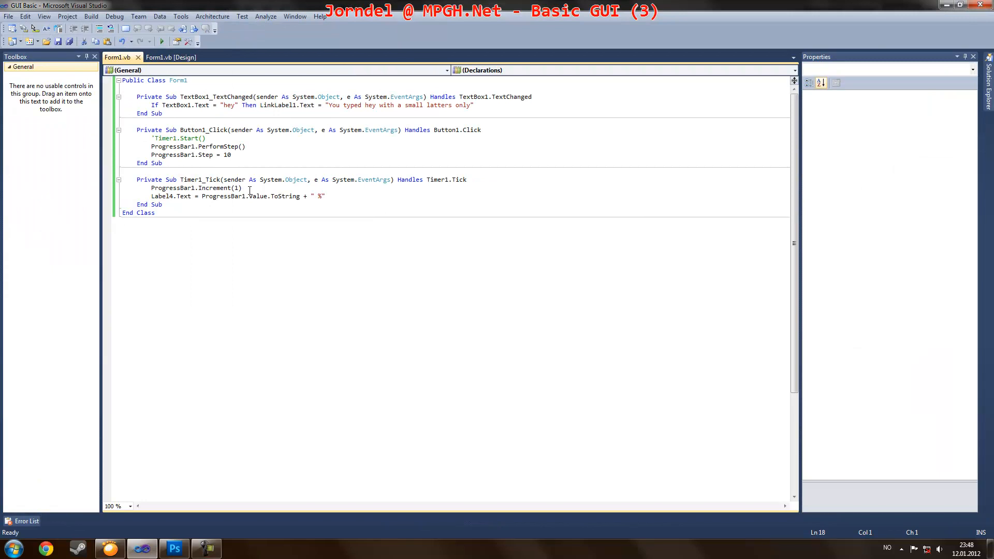
Step: Paste the Label4.Text update line into Button1_Click and test; the label reaches 60 %
click(136, 196)
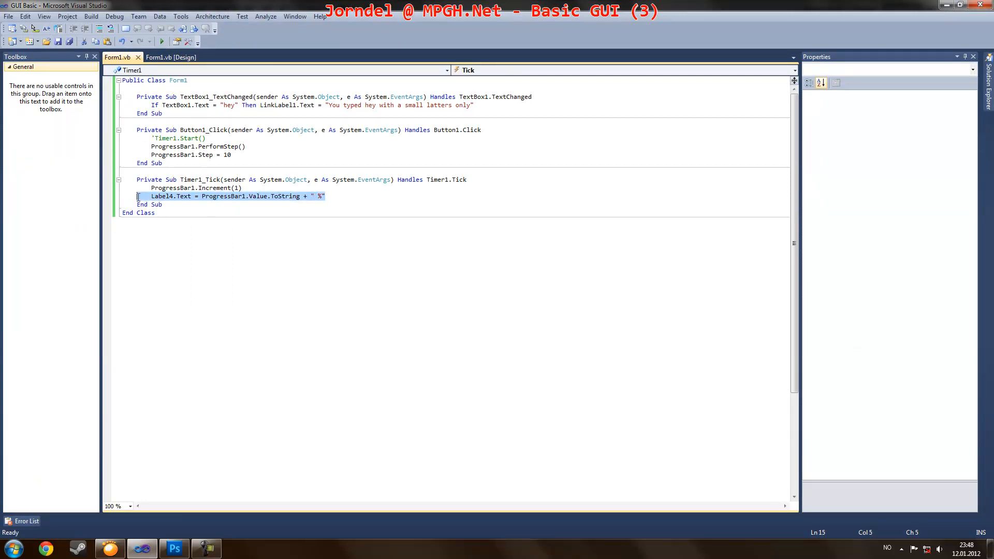
click(236, 155)
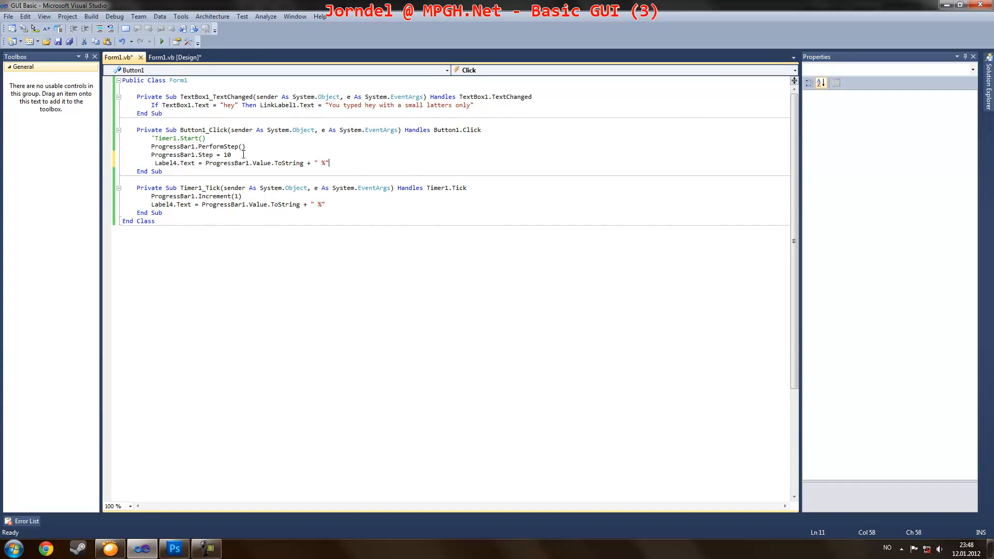
click(161, 28)
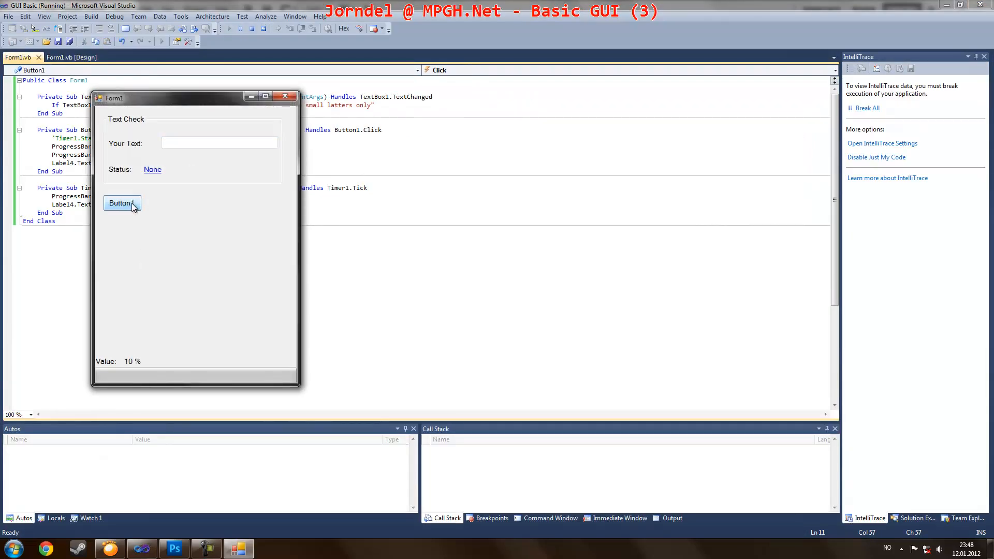
click(121, 203)
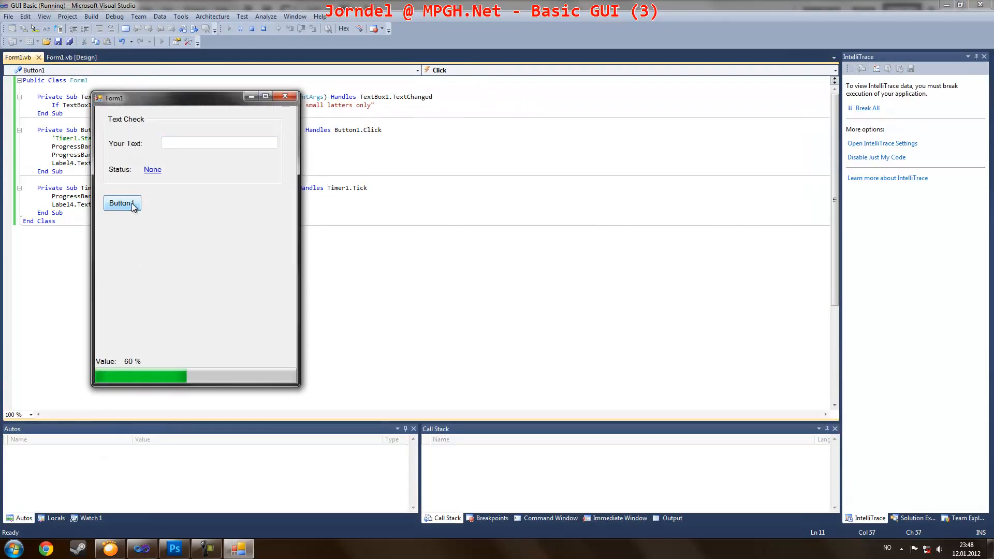
click(249, 28)
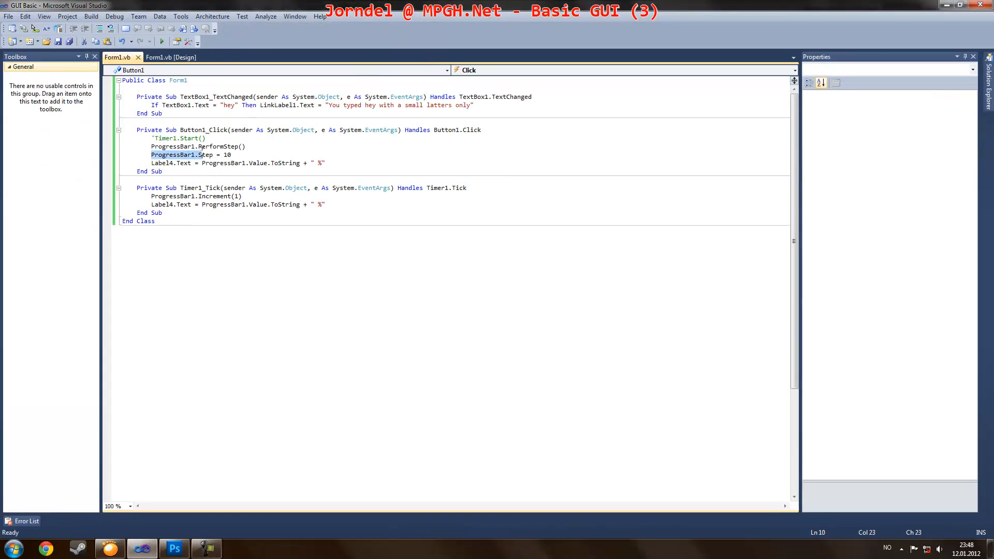
Step: Cut ProgressBar1.Step = 10 from Button1_Click and paste it into TextBox1_TextChanged
click(235, 155)
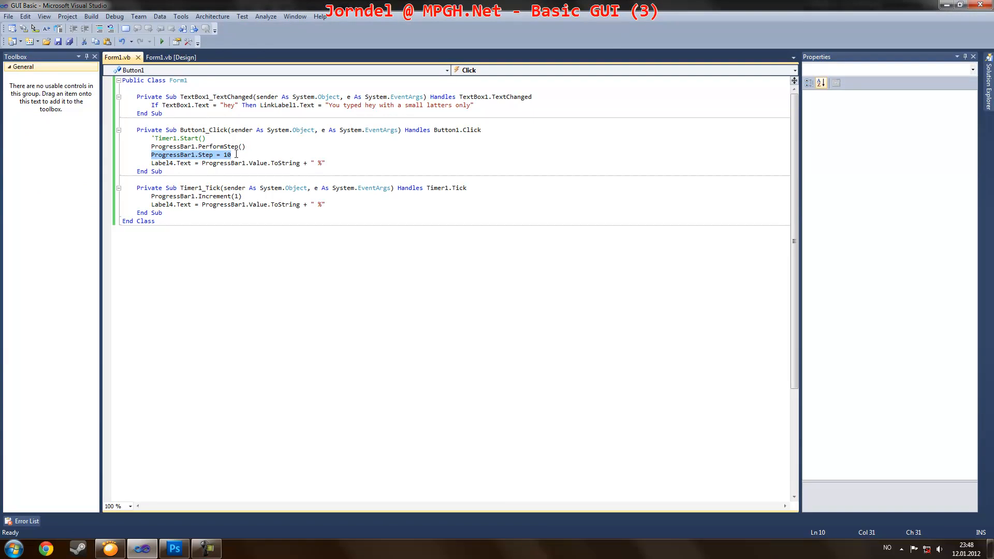
mouse_move(215, 146)
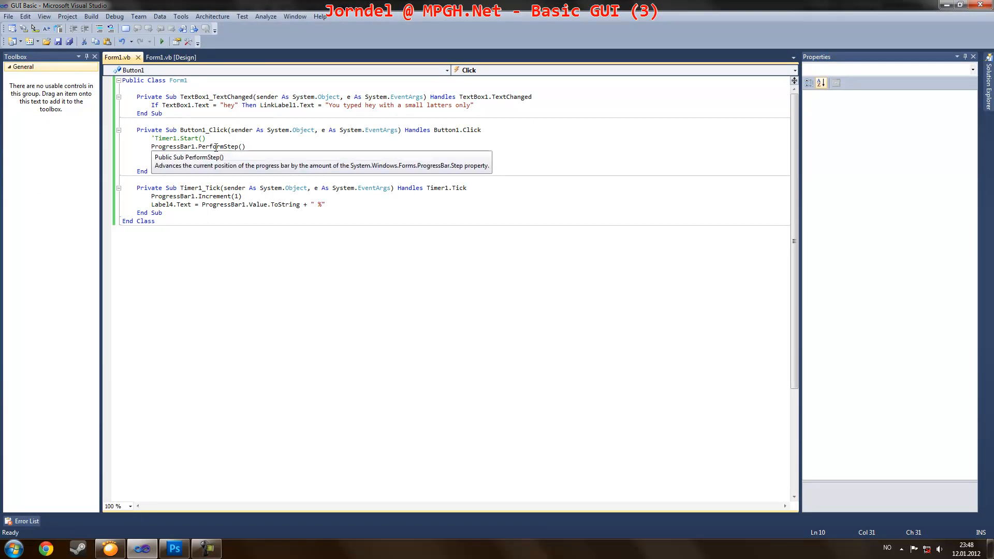
text(ProgressBar1.Step = 10)
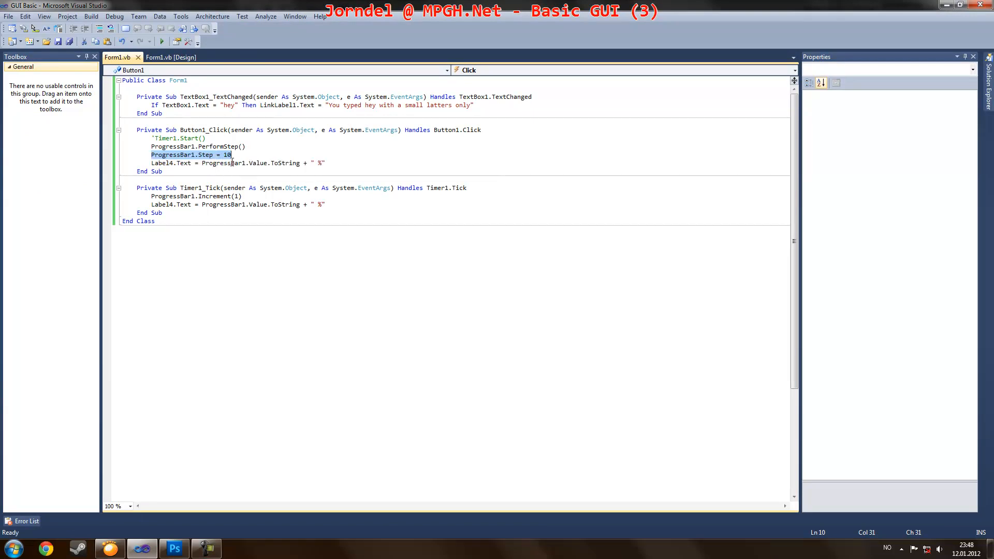
key(Delete)
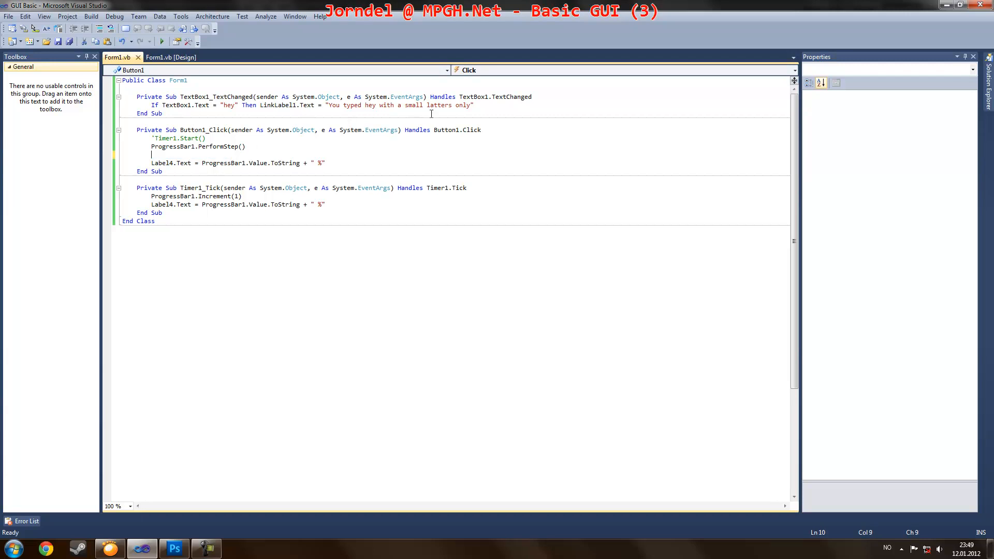
click(472, 105)
text(ProgressBar1.Step = 10)
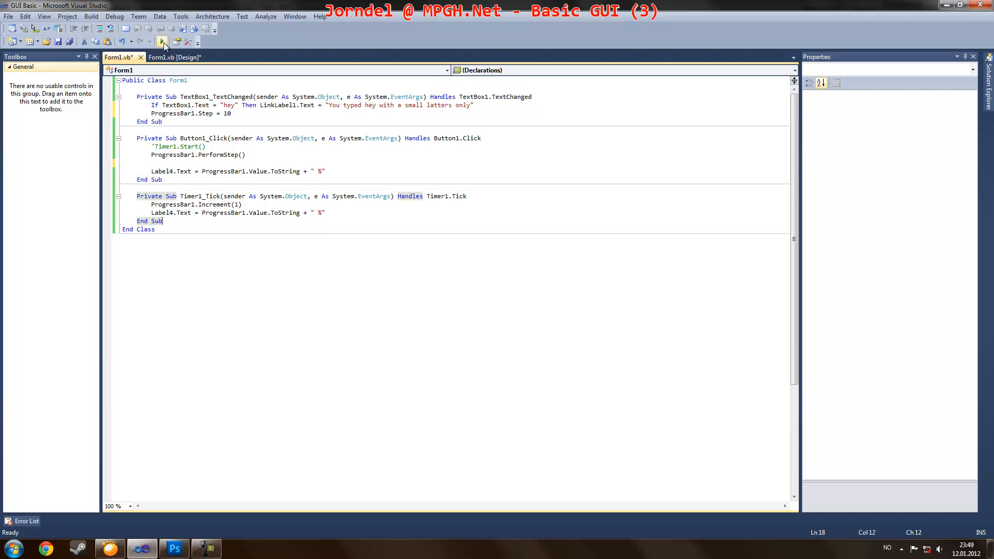
Step: Run the form and click Button1 until the bar reaches 50 %, then stop debugging
click(162, 40)
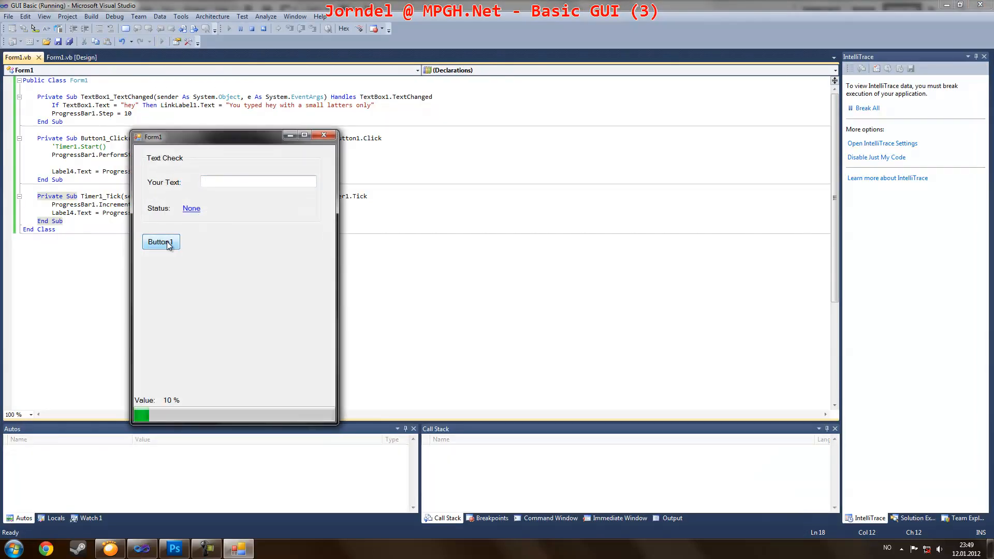
click(161, 242)
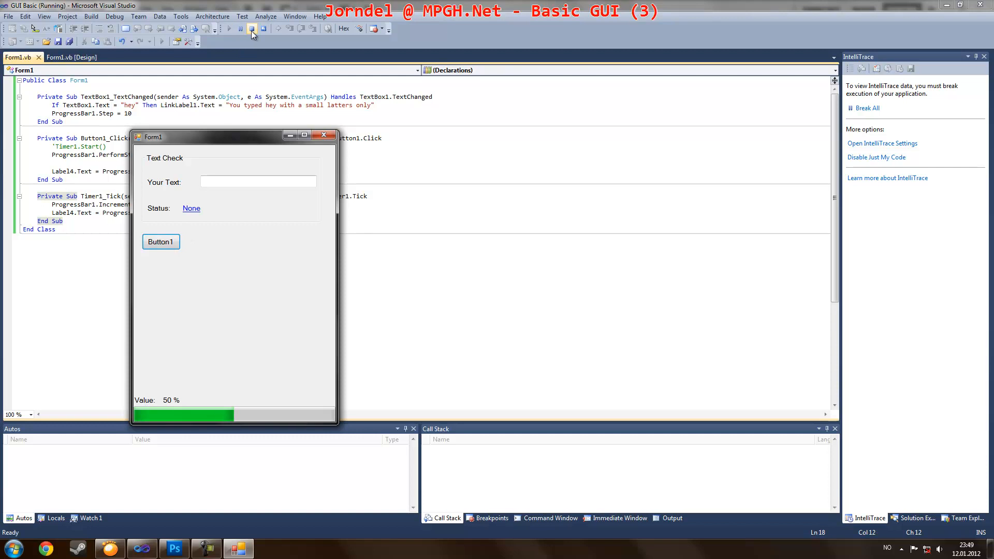
click(251, 29)
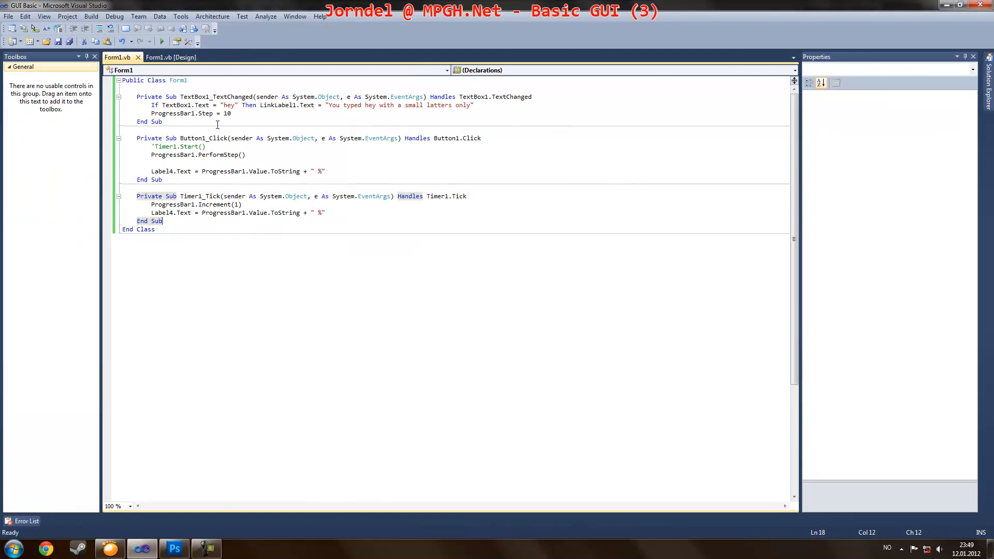